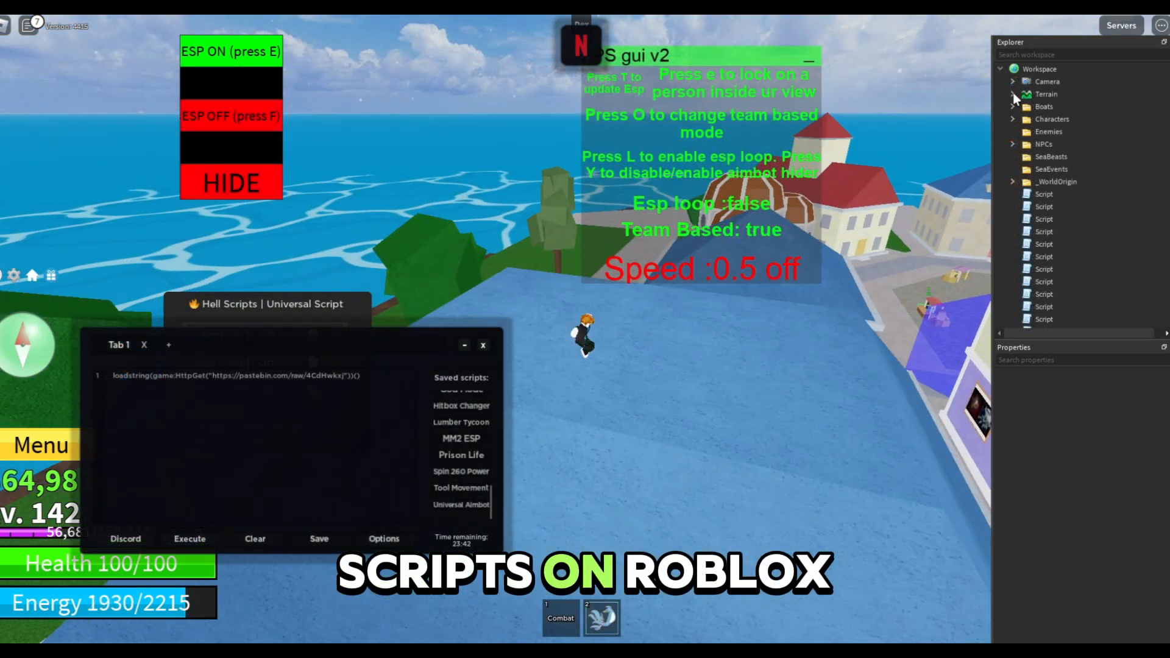
# Step: Download the Netflix CE Byfron Bypass executor from its OMGExploits card
pyautogui.click(1013, 94)
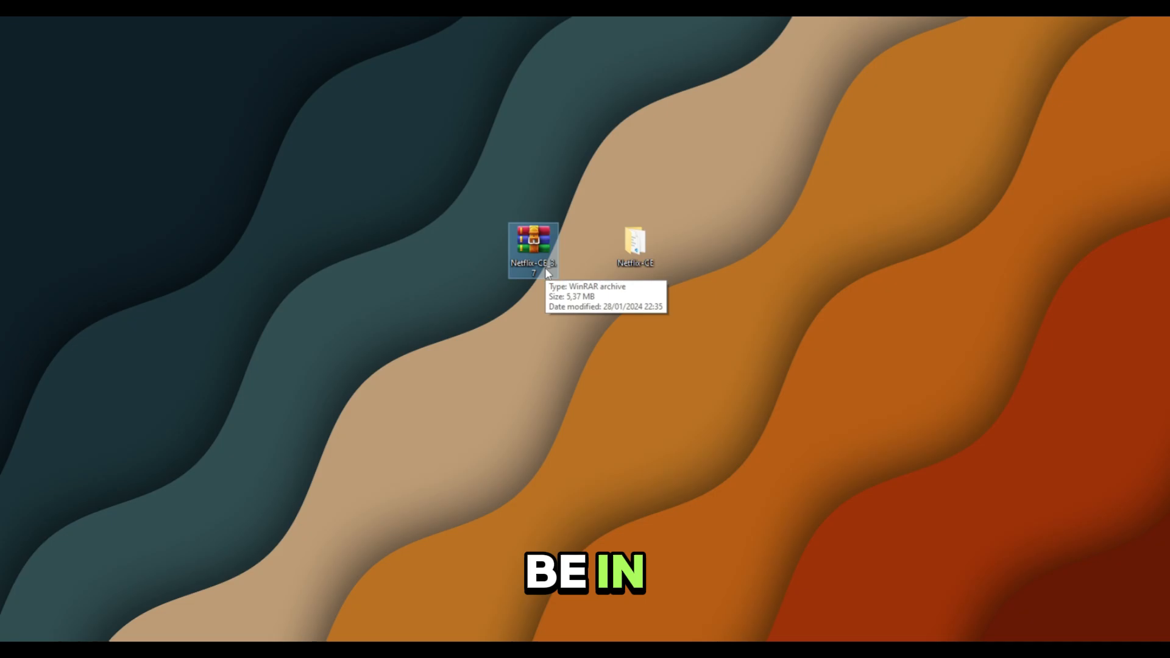
pyautogui.moveTo(549, 342)
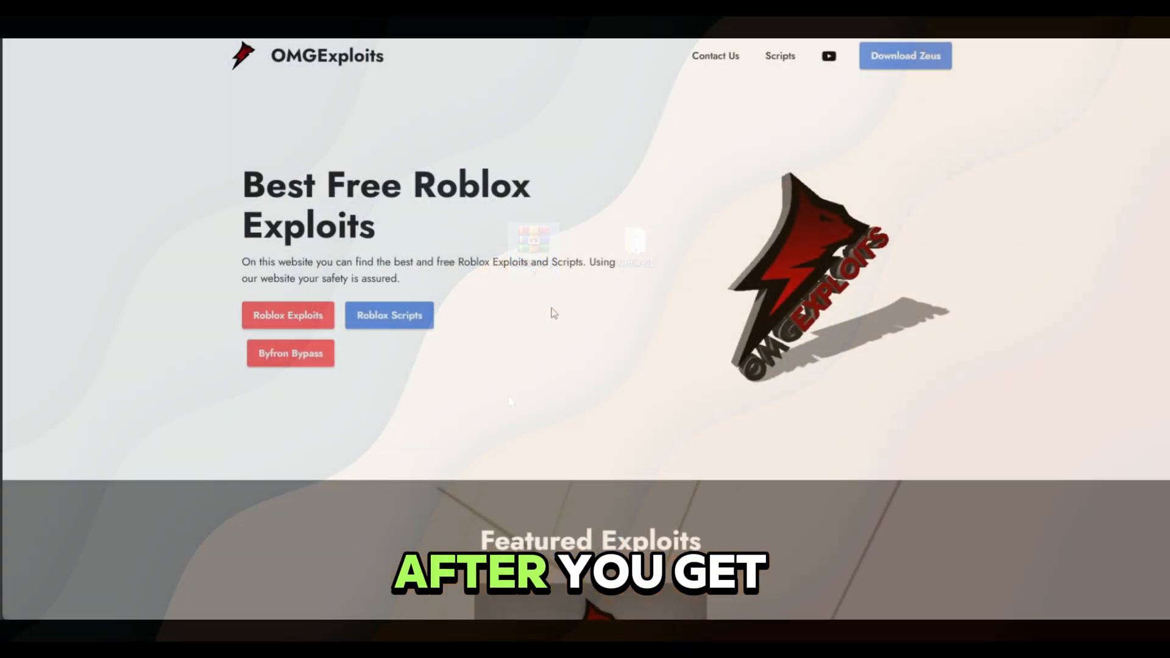
pyautogui.scroll(-3)
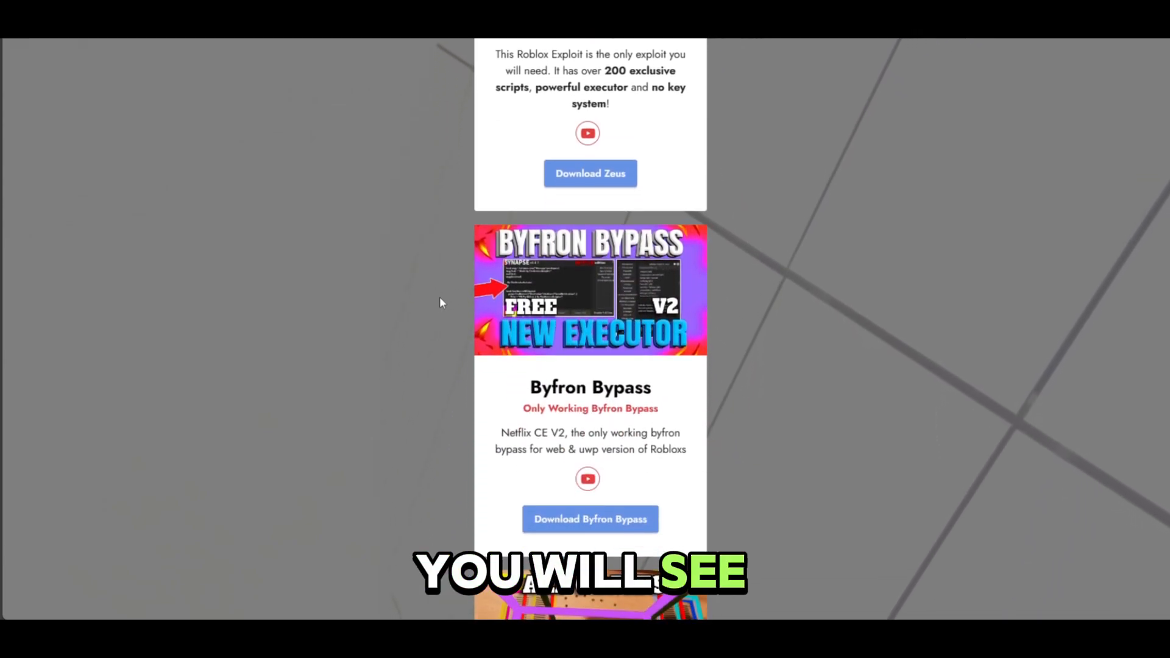
pyautogui.scroll(-3)
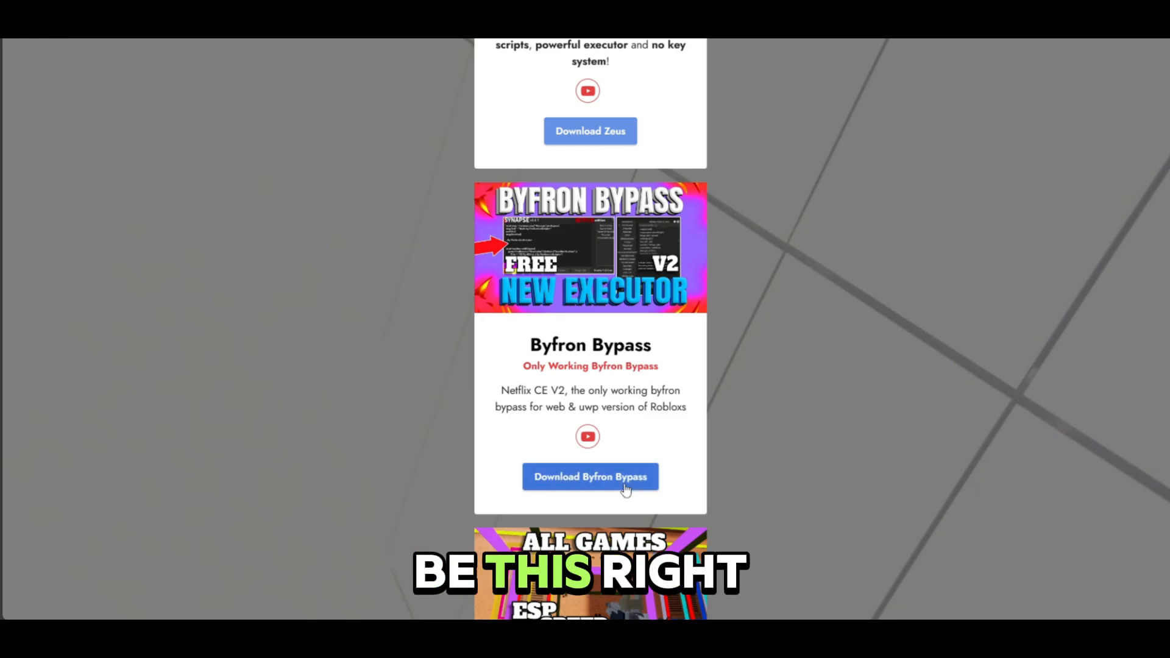
pyautogui.click(589, 475)
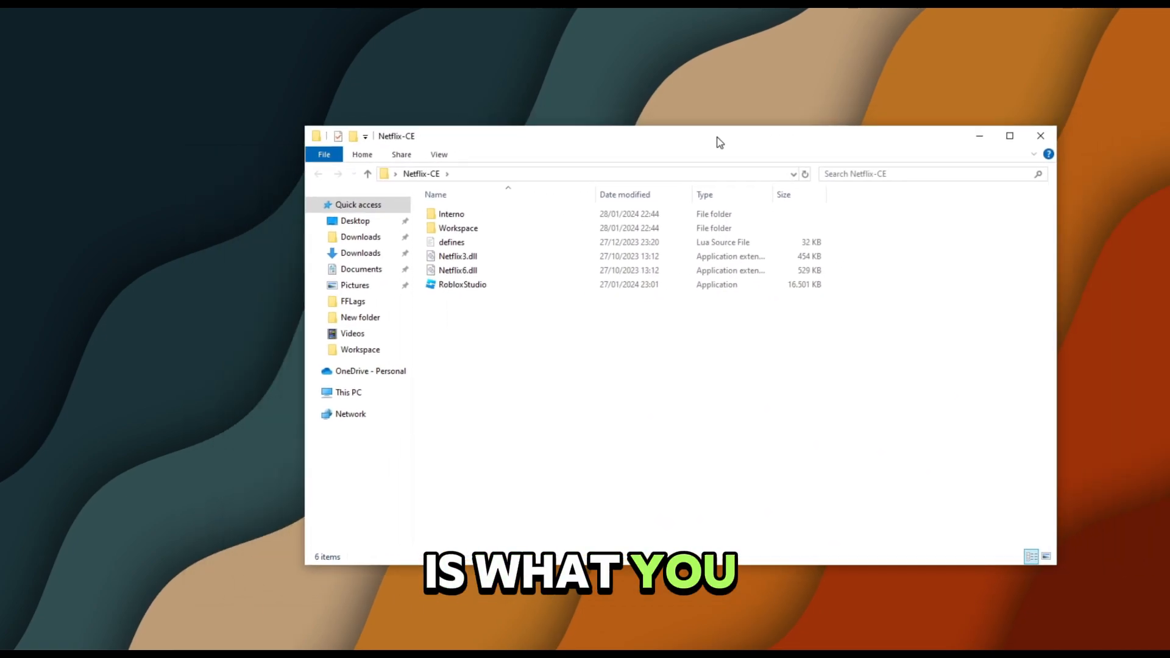
# Step: Check the Workspace folder's script file, then launch RobloxStudio from Netflix-CE
pyautogui.click(462, 285)
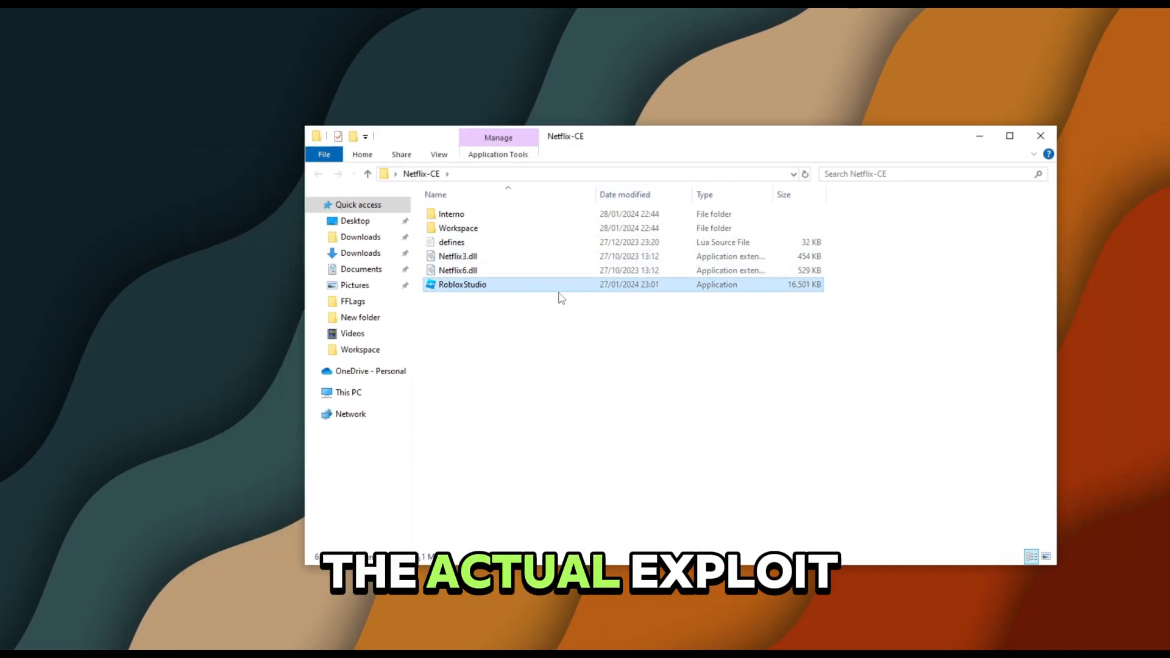
pyautogui.moveTo(458, 227)
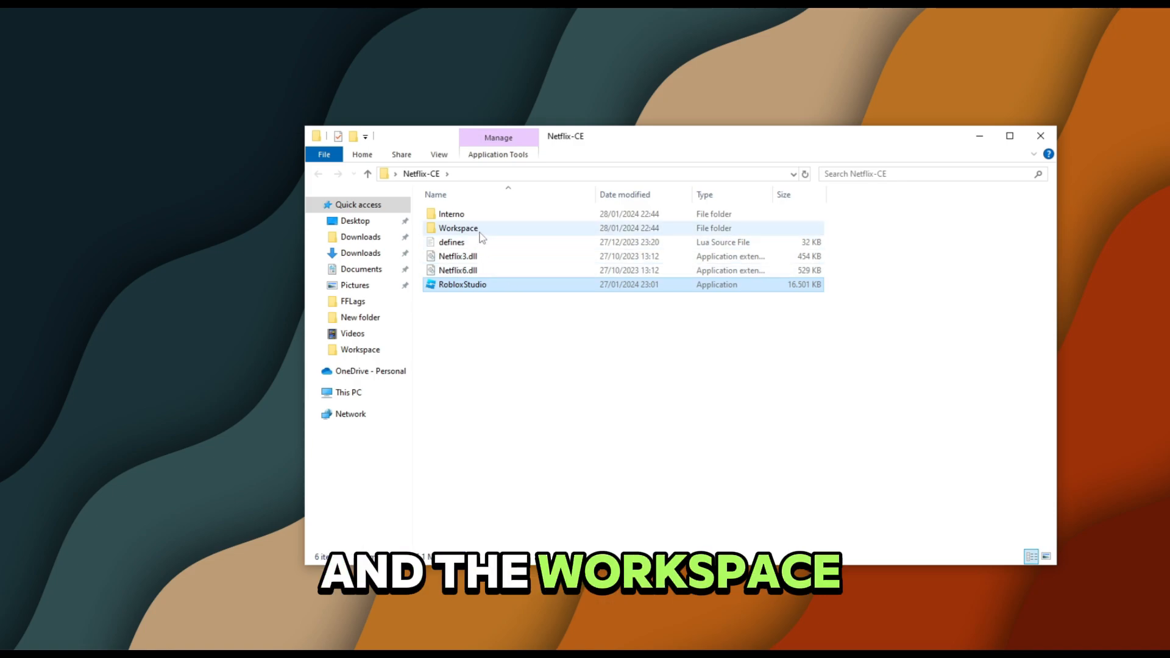
pyautogui.doubleClick(458, 228)
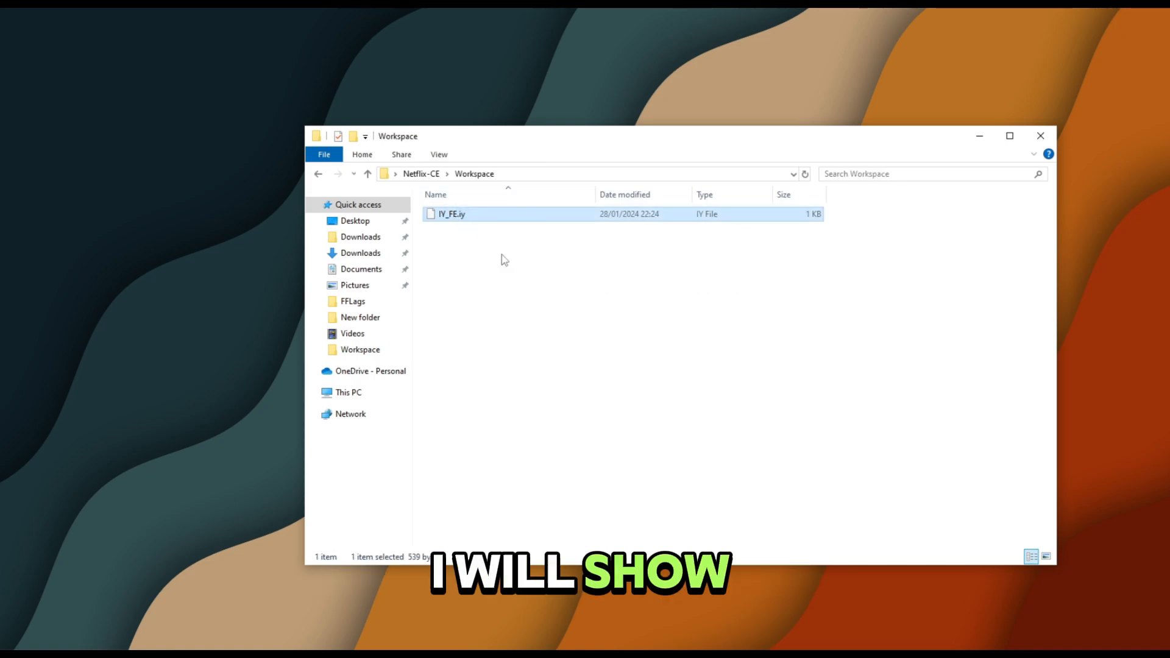
pyautogui.click(512, 243)
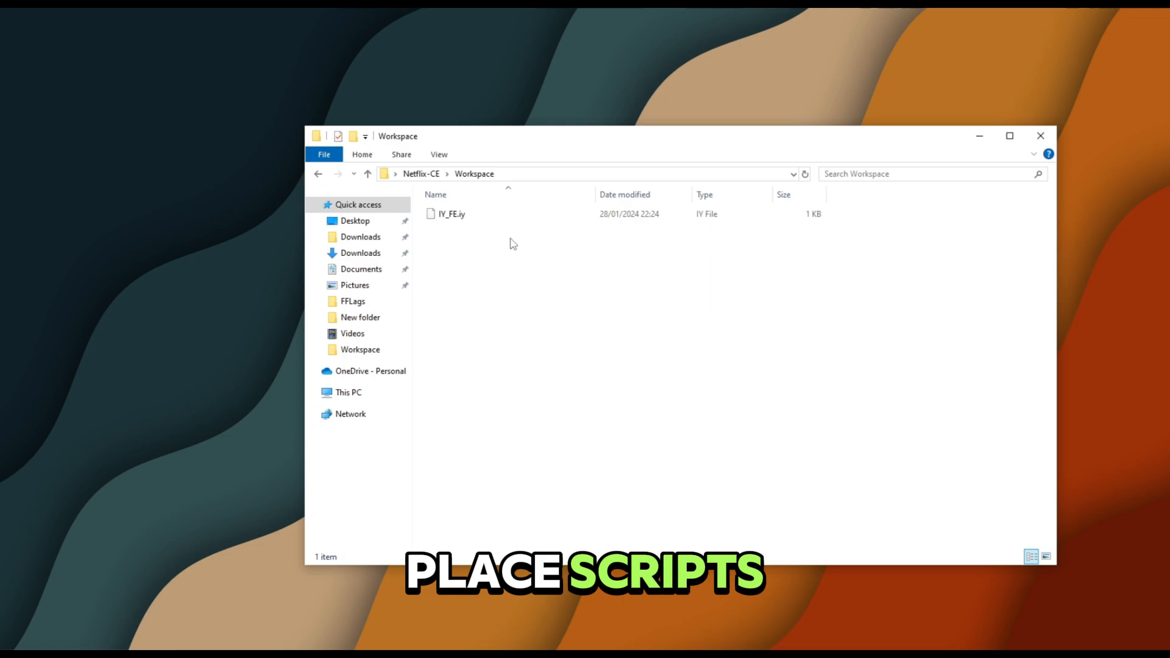
pyautogui.moveTo(472, 259)
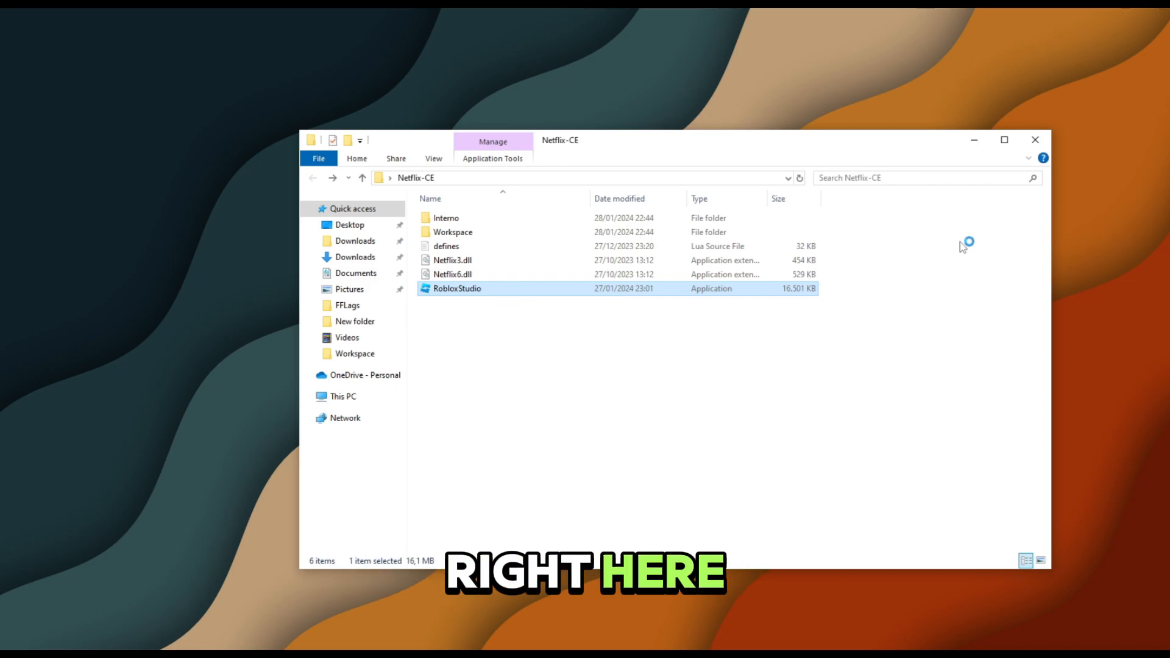
pyautogui.doubleClick(457, 289)
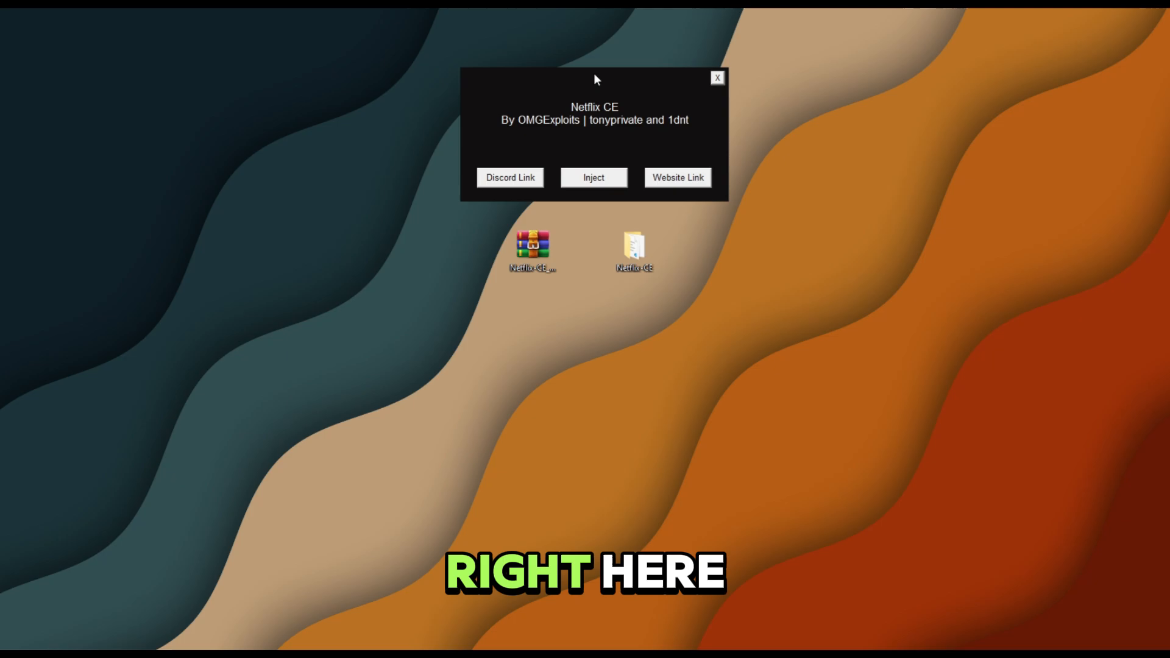
pyautogui.moveTo(677, 127)
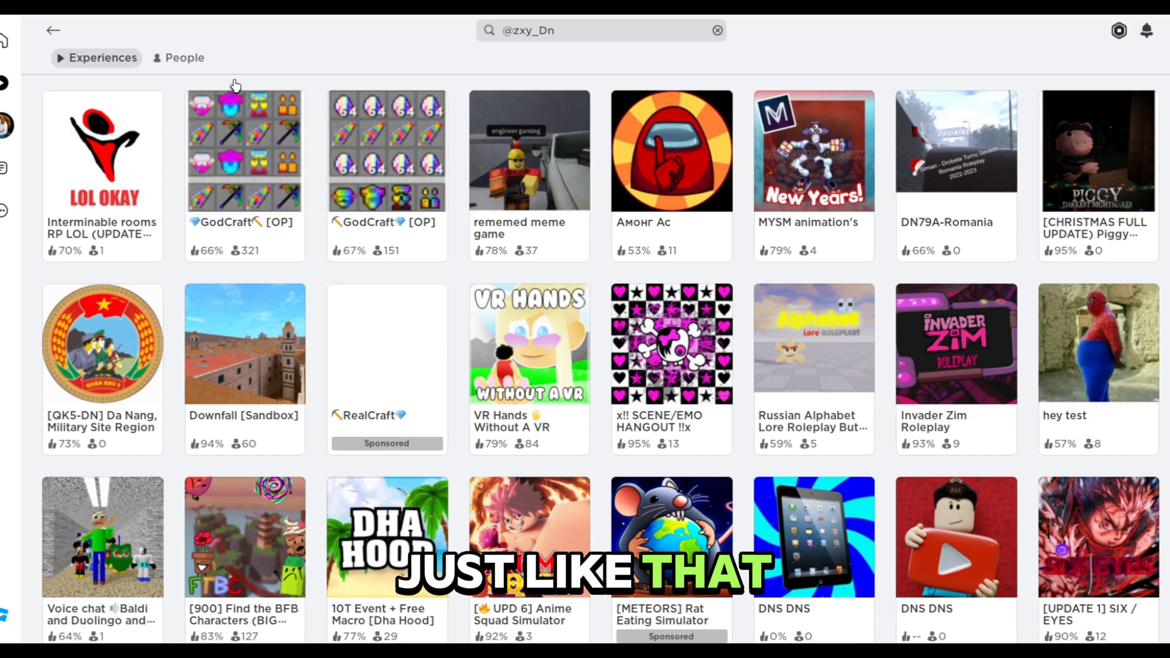
# Step: Open the first matching player's profile and join their Game Player experience from Creations
pyautogui.click(184, 57)
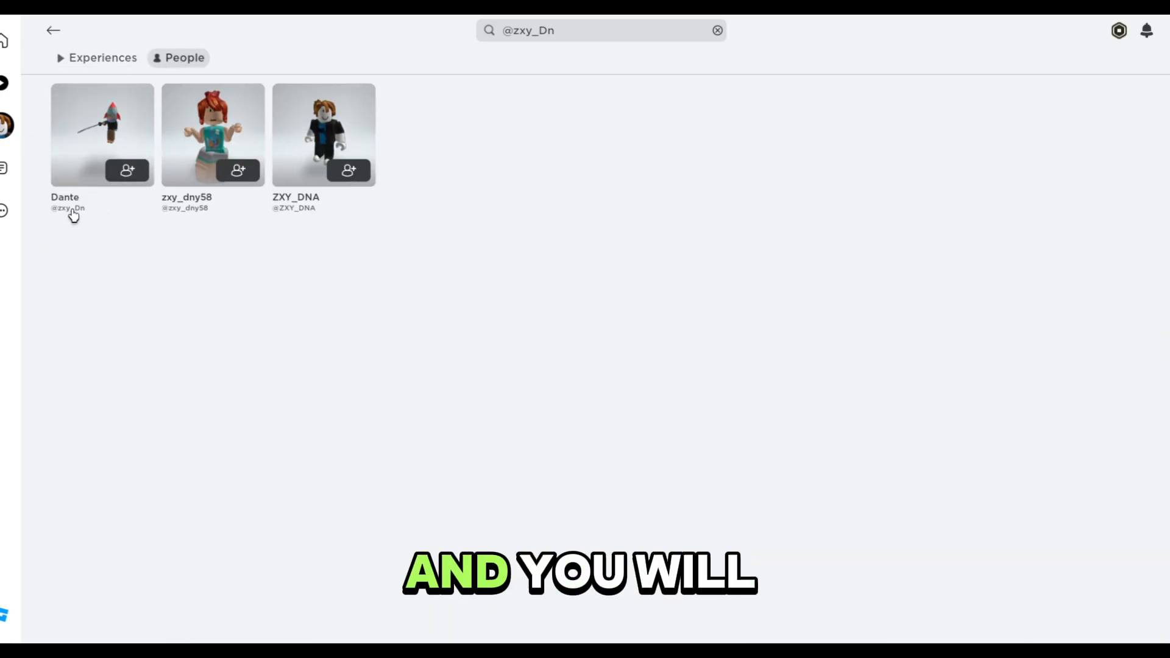
pyautogui.click(101, 134)
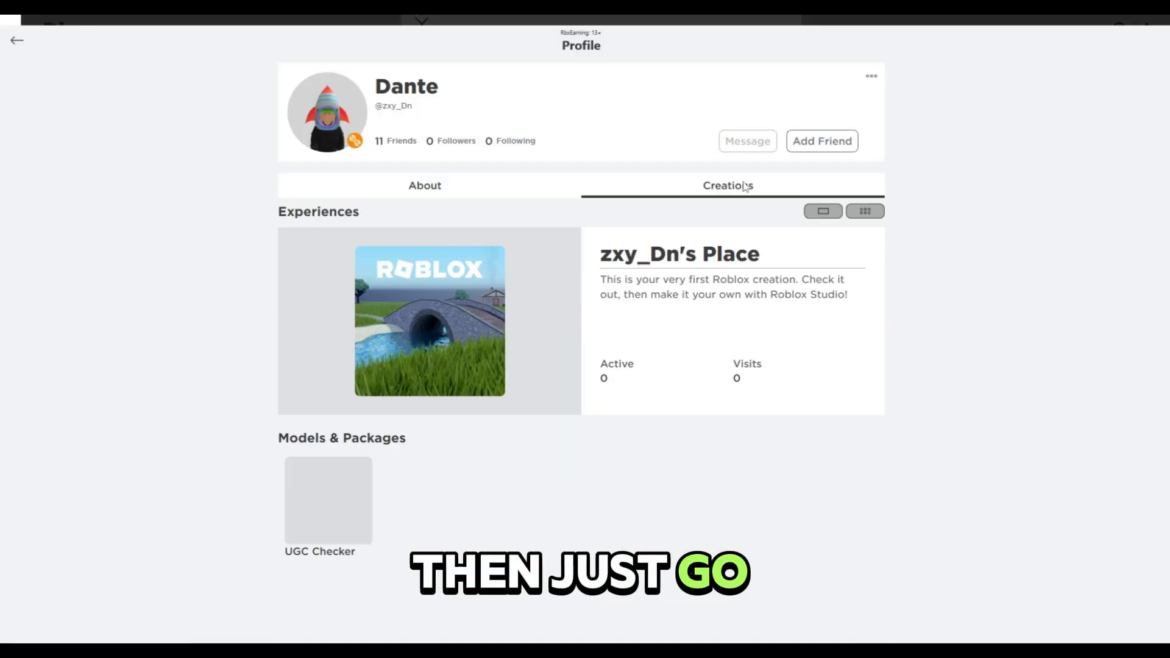
pyautogui.click(865, 211)
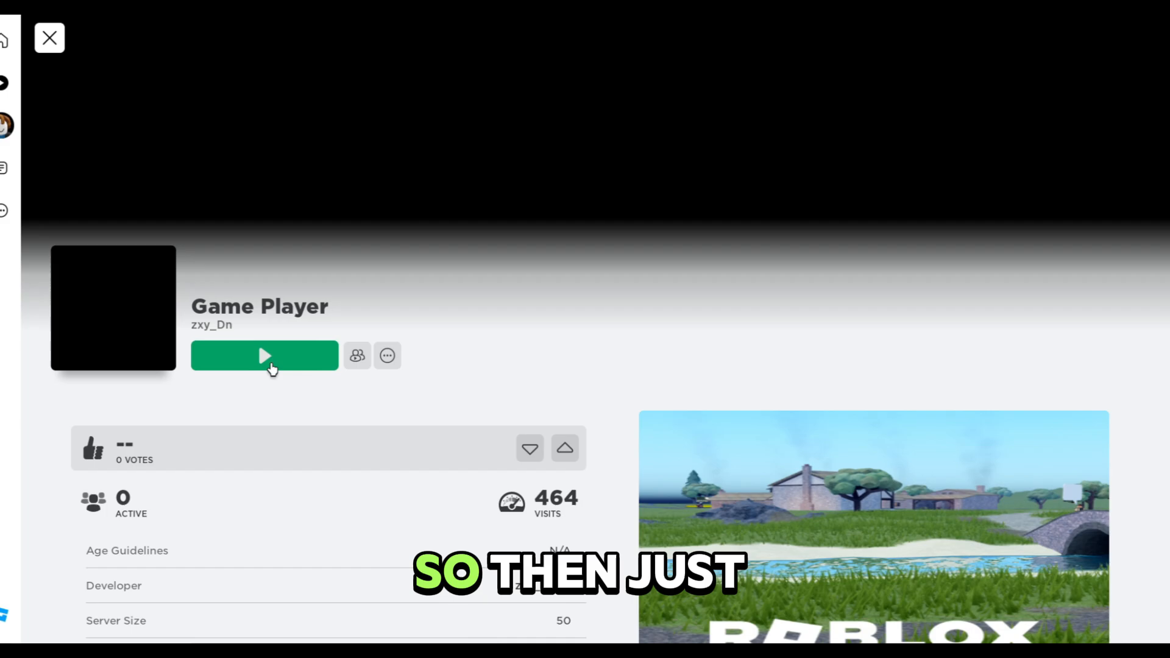
pyautogui.click(263, 355)
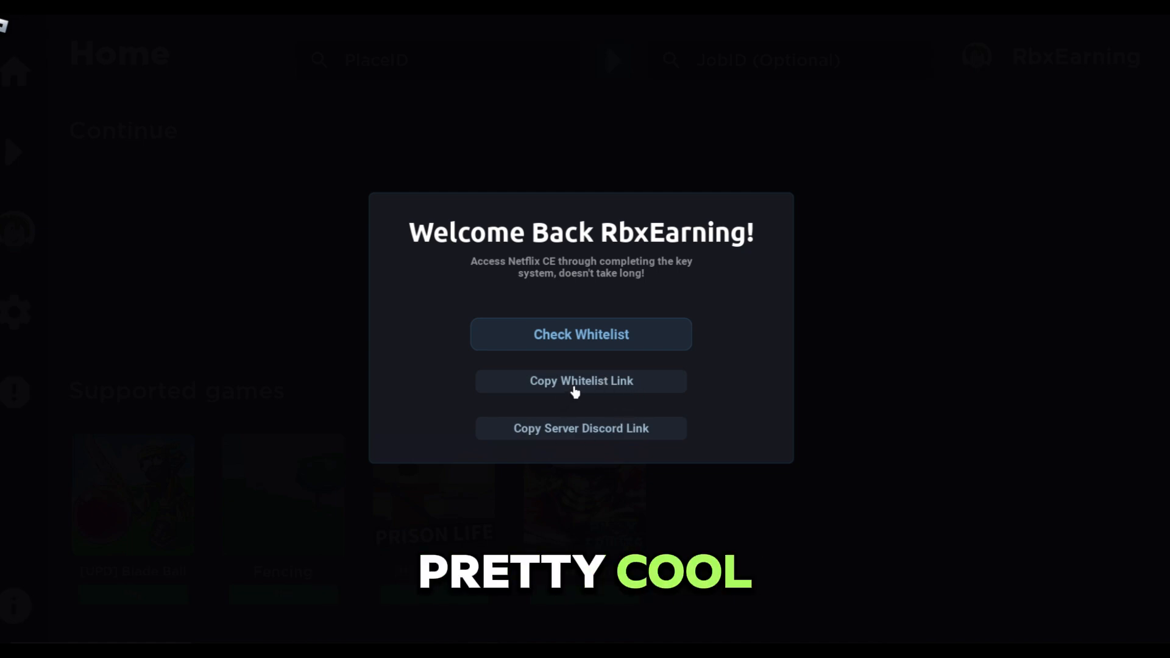
# Step: Copy the Netflix CE whitelist link and select the full displayed URL
pyautogui.click(581, 380)
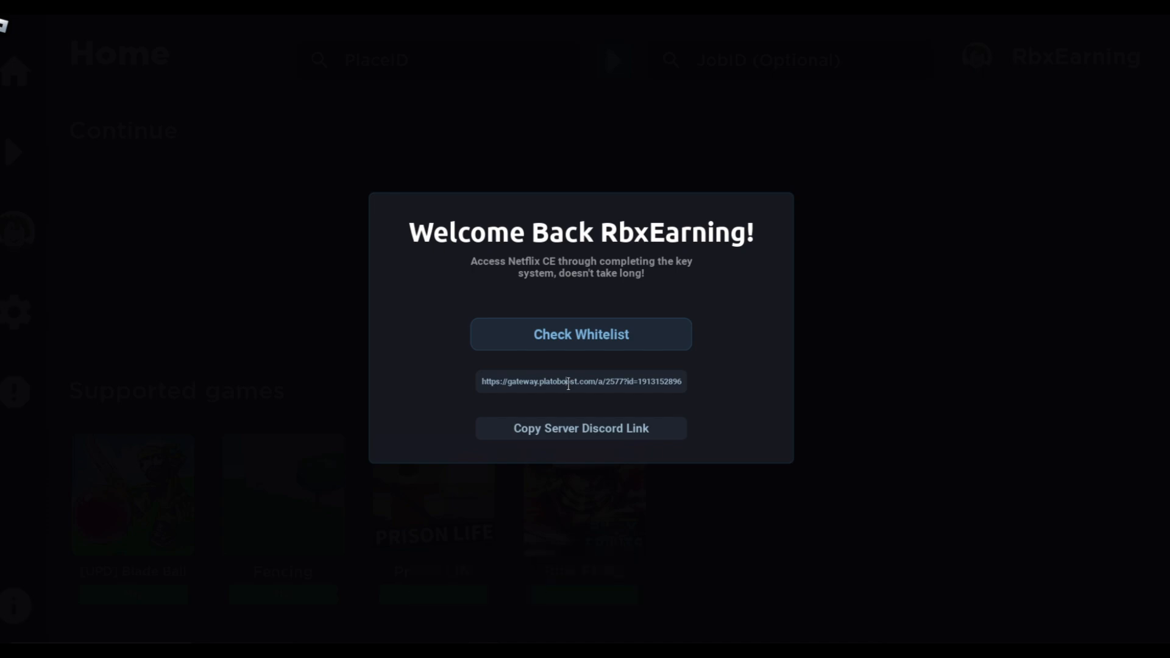
pyautogui.tripleClick(581, 382)
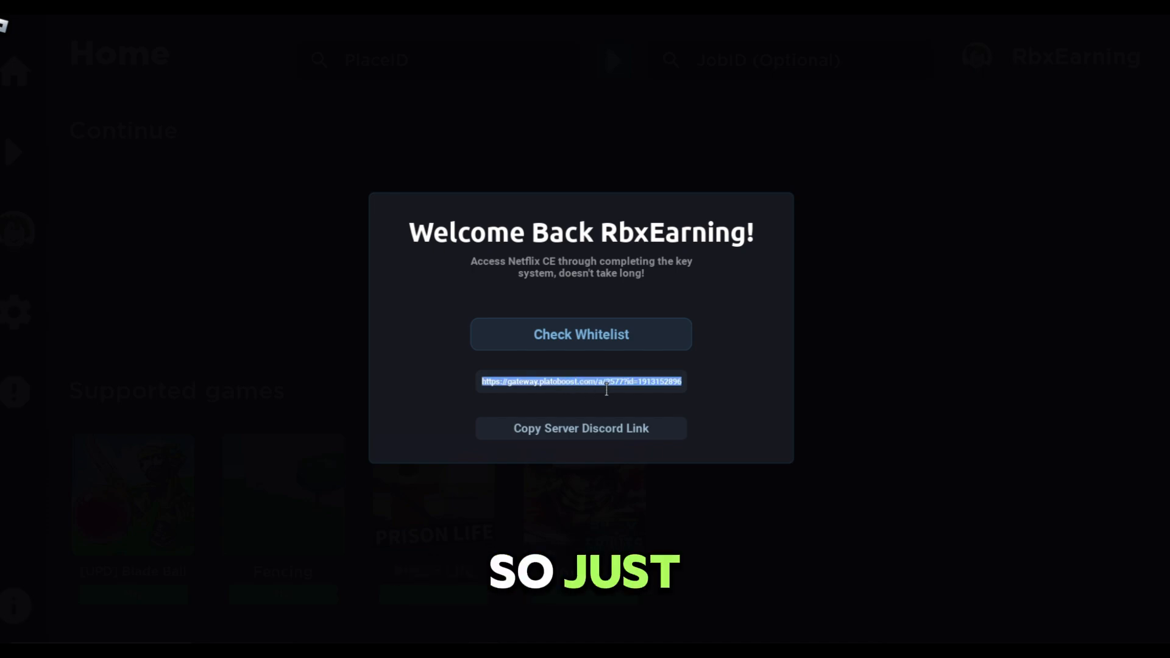
pyautogui.moveTo(480, 435)
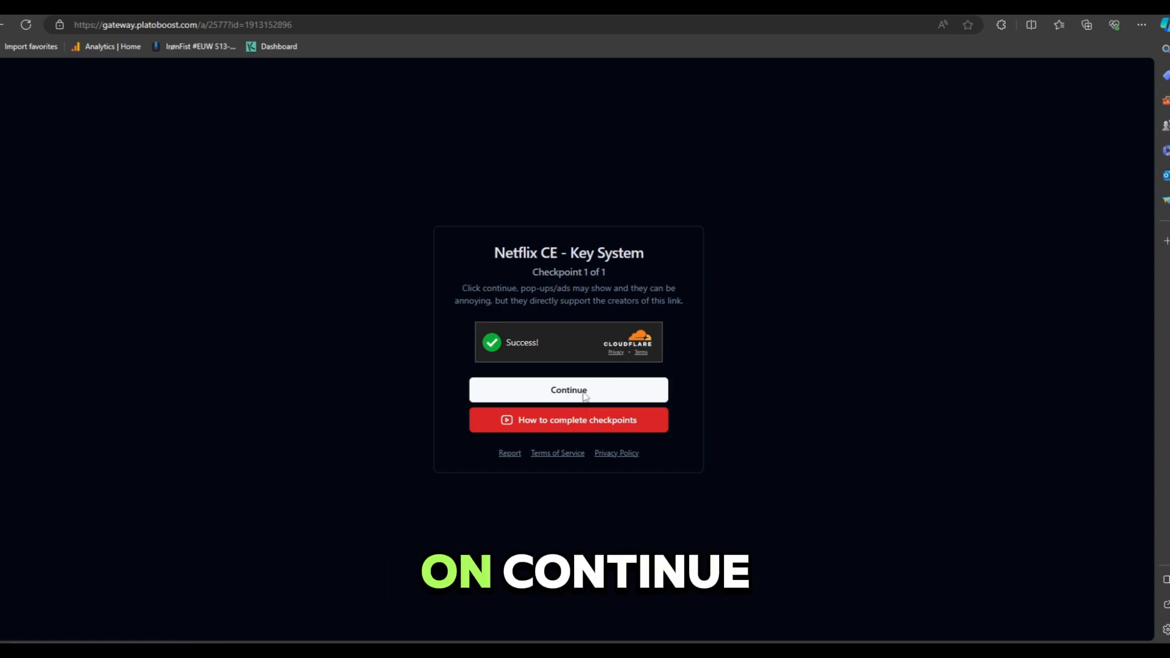
# Step: Pass the Platoboost checkpoint via Linkvertise Get Website and continue to Create your key
pyautogui.click(568, 390)
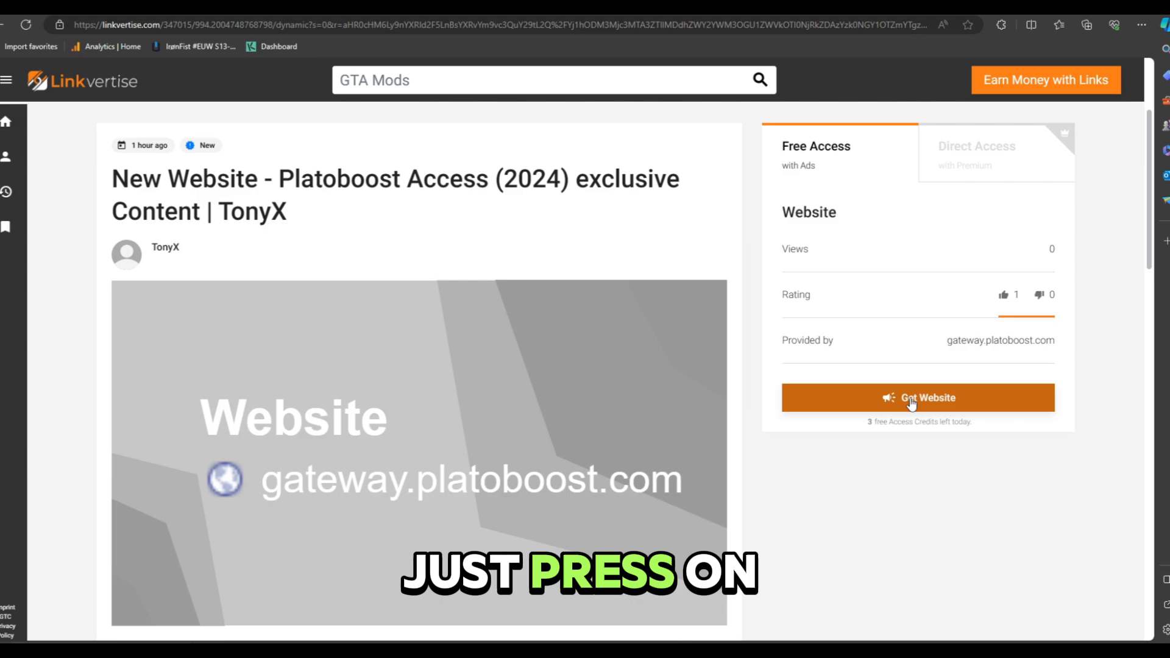
pyautogui.click(918, 396)
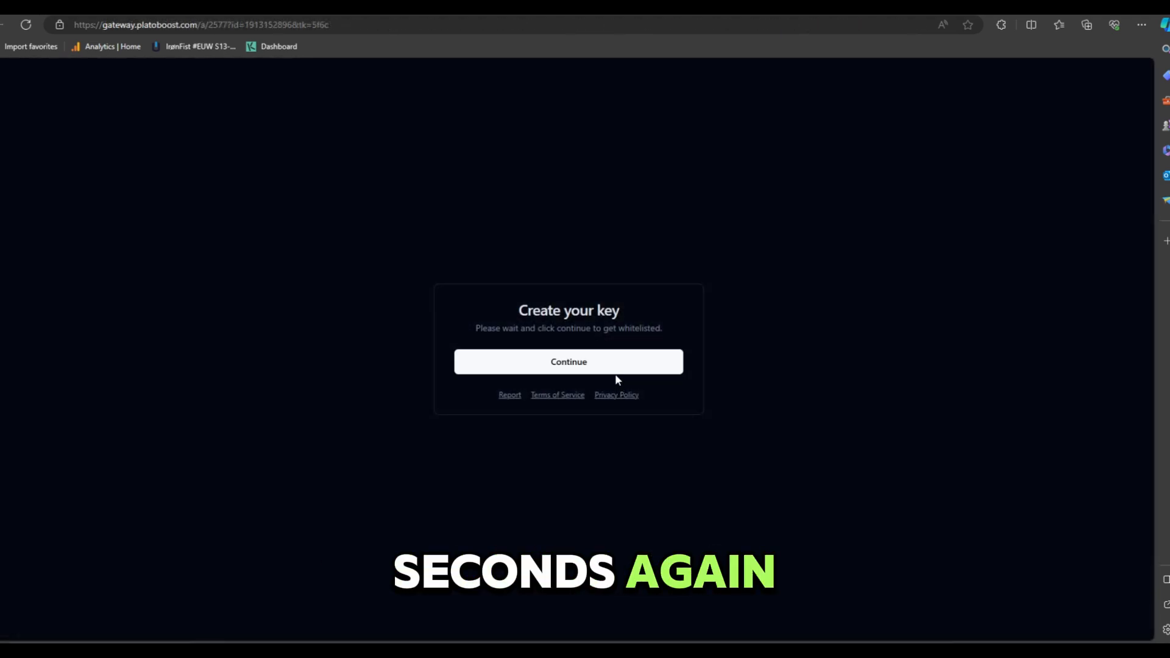
pyautogui.click(568, 362)
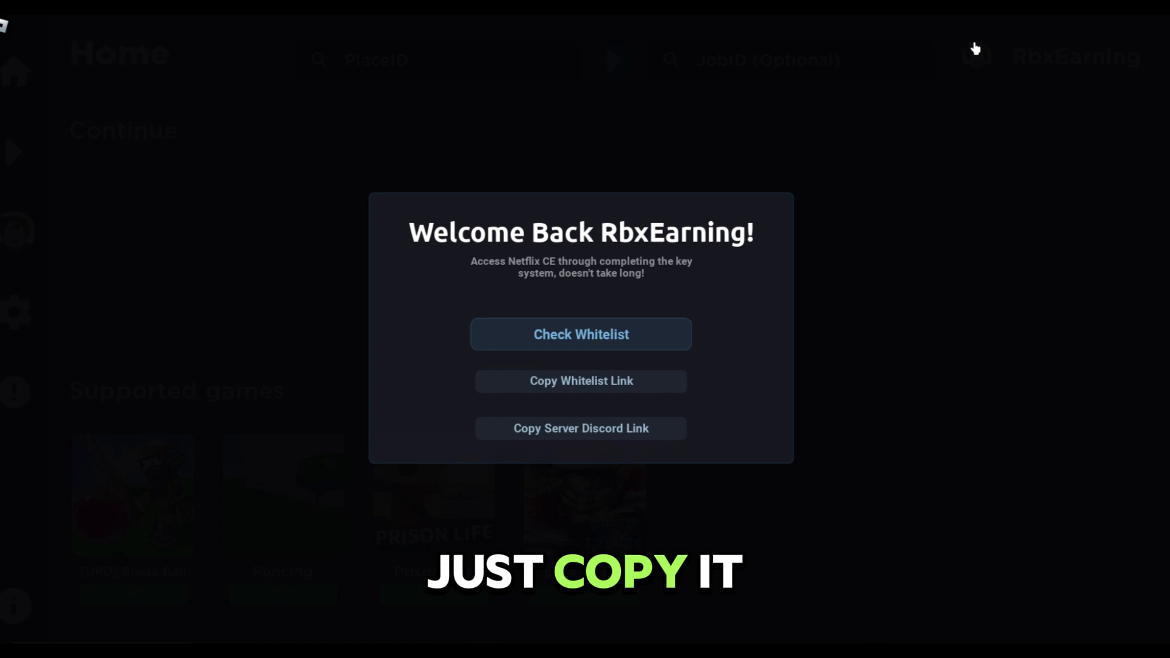
# Step: Verify the whitelist as Verified User, then play Blox Fruits from Supported games
pyautogui.click(581, 334)
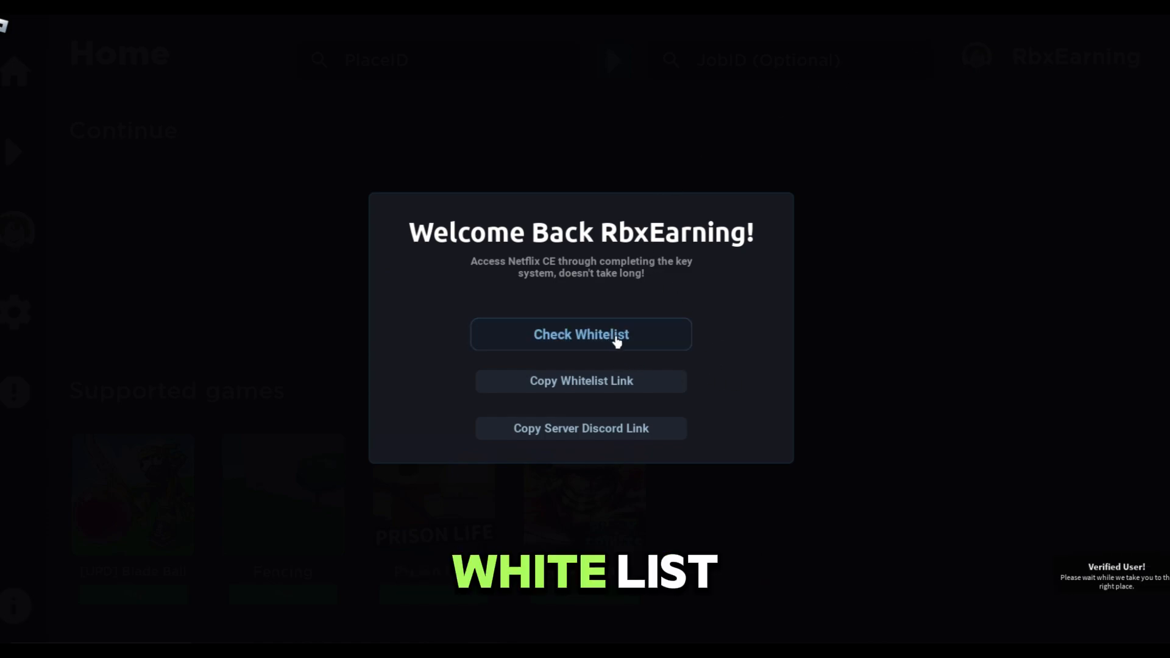
pyautogui.click(581, 334)
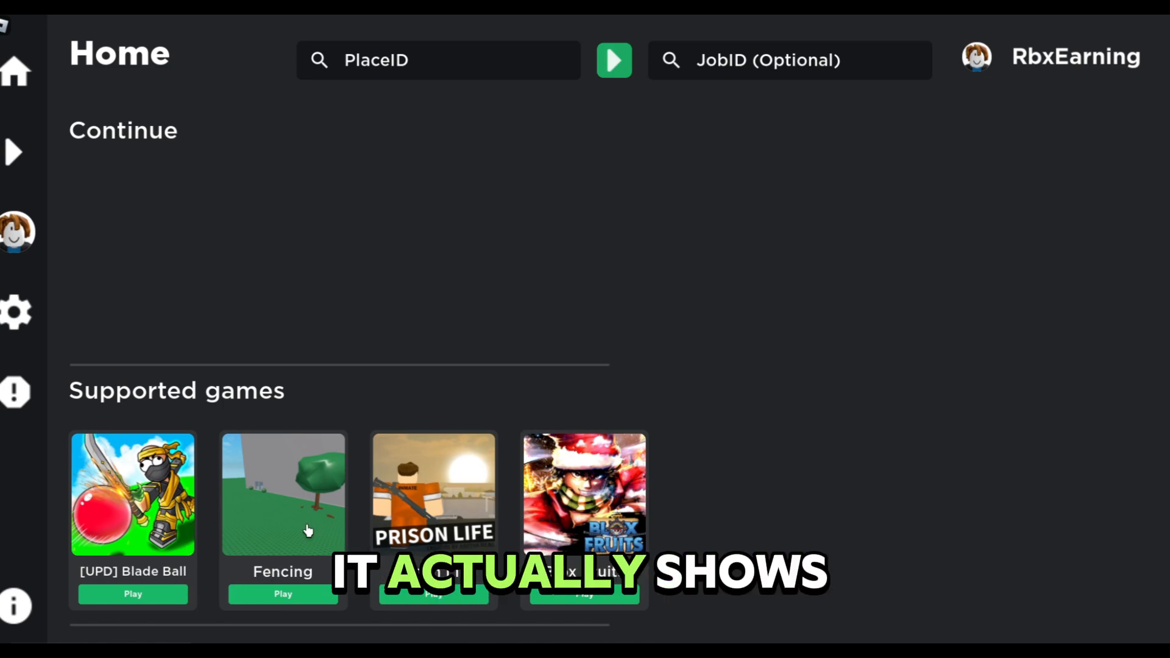
pyautogui.click(439, 60)
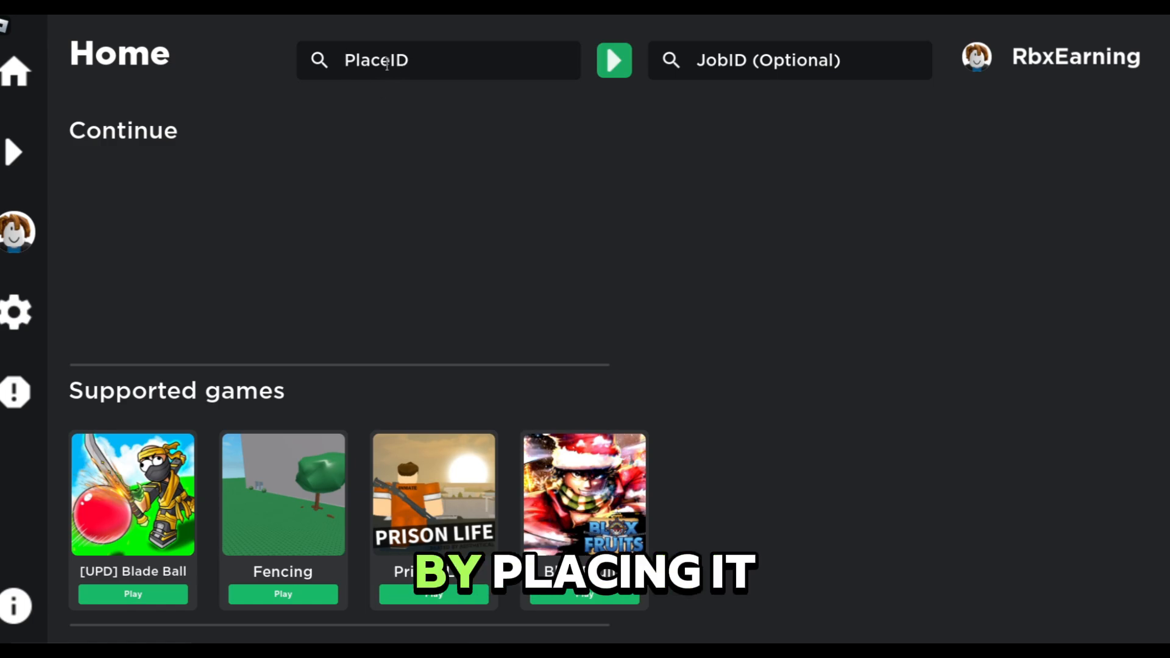
pyautogui.moveTo(612, 77)
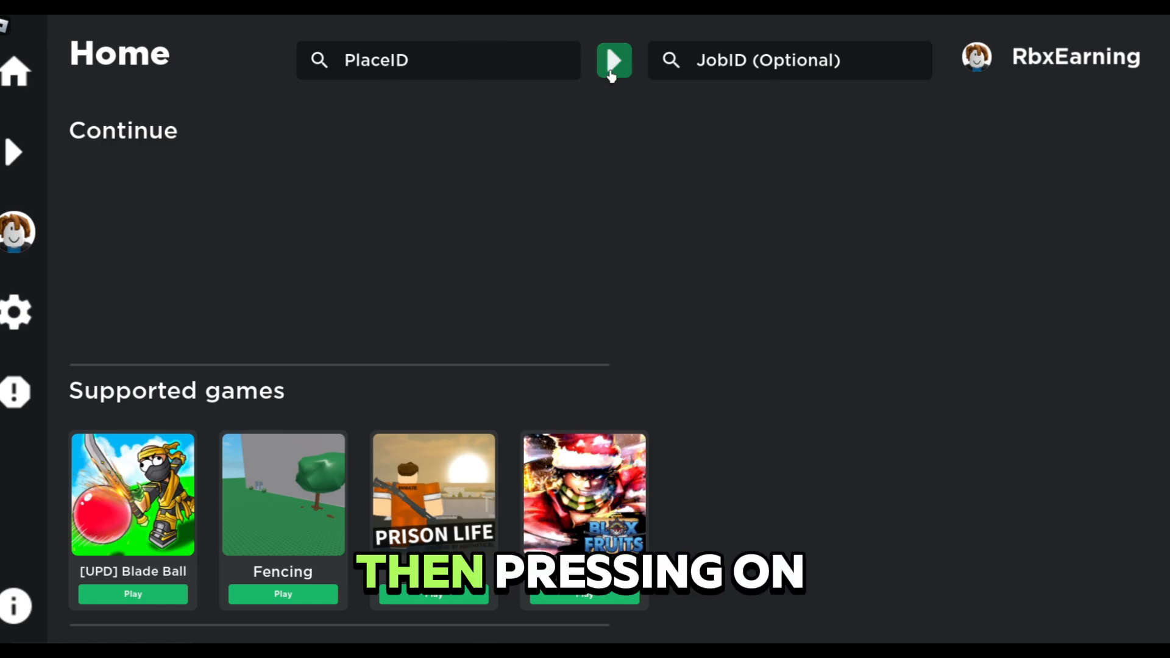
pyautogui.click(614, 61)
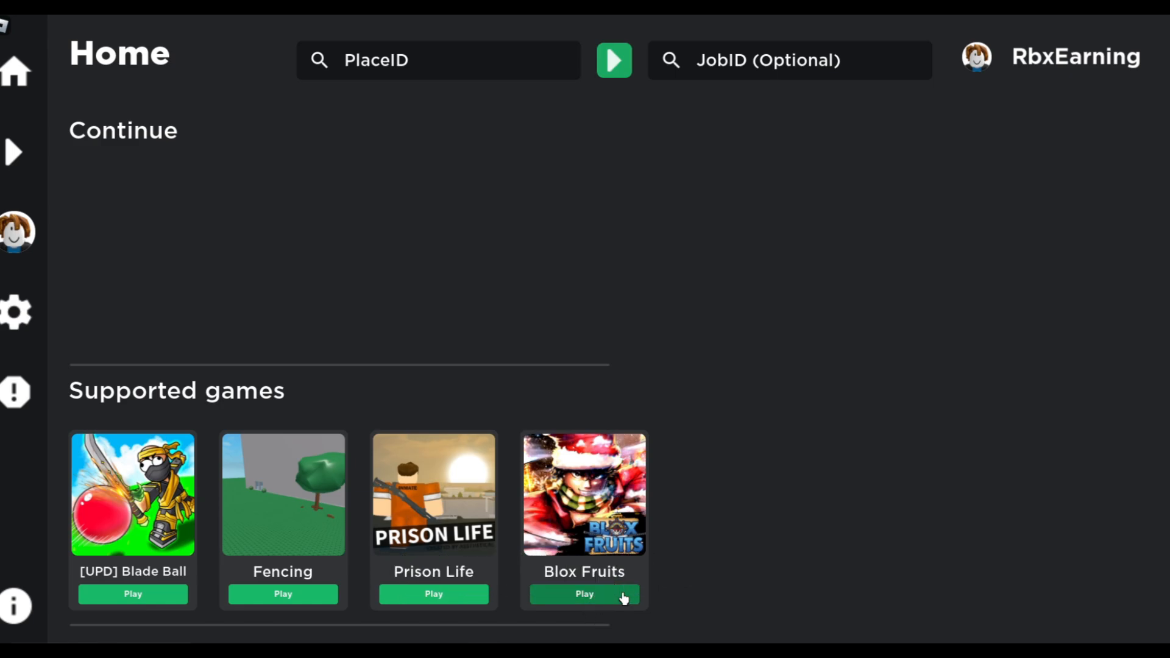
pyautogui.click(585, 594)
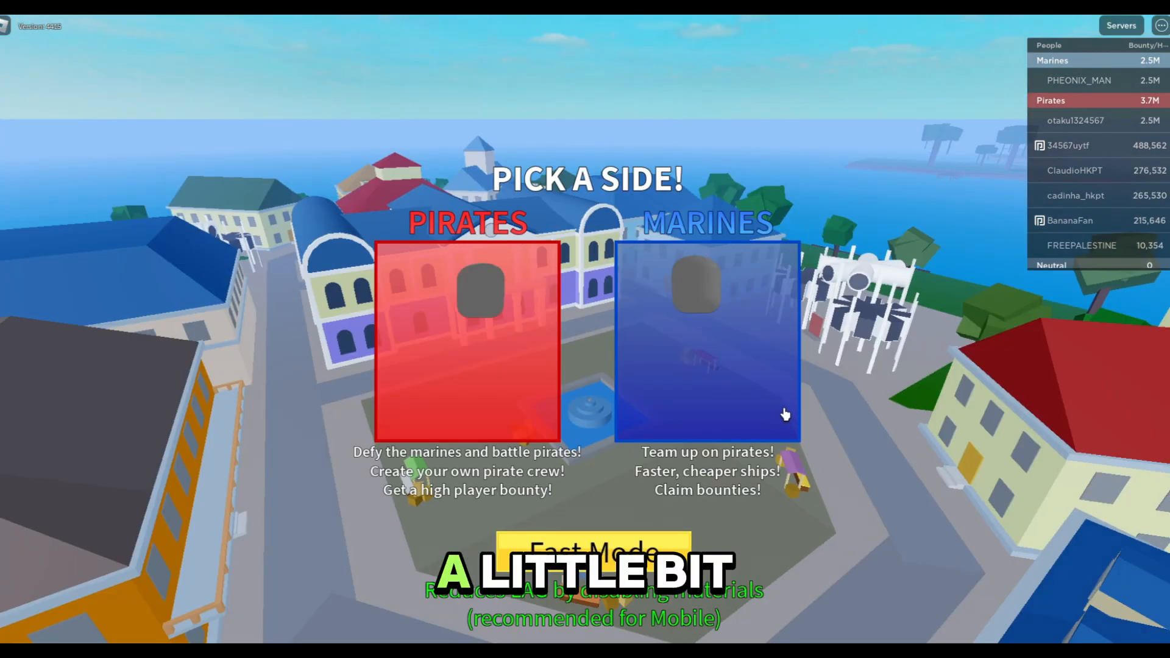
# Step: Join the Marines, inject Netflix CE, and dismiss the Combat equip warning
pyautogui.click(707, 340)
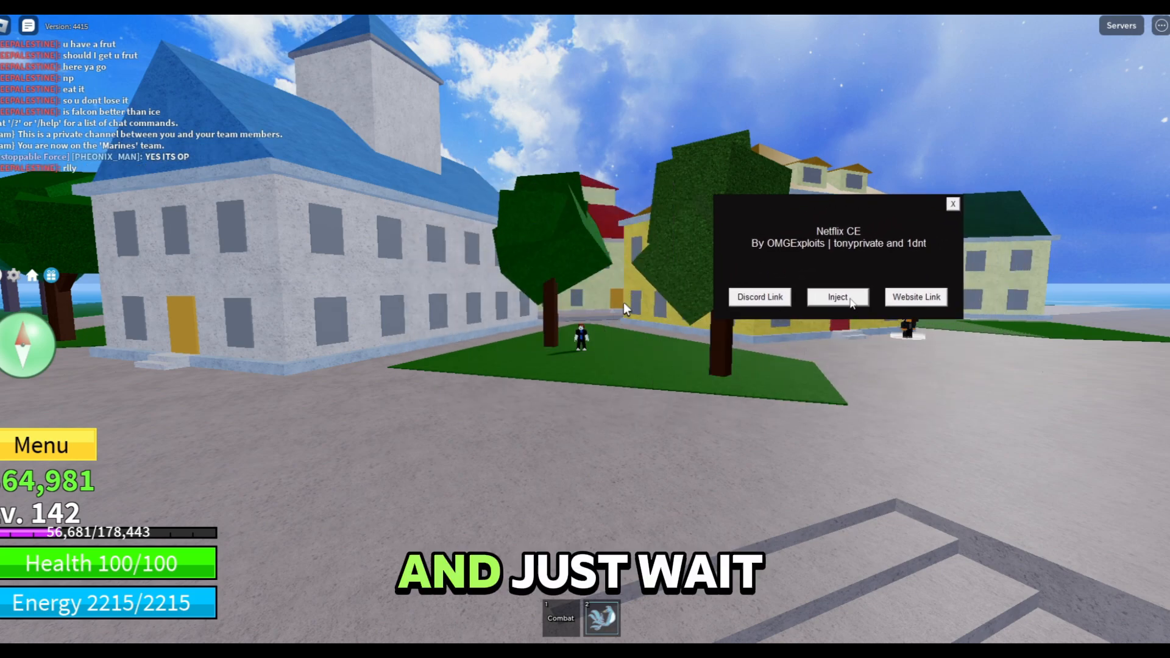
pyautogui.click(837, 297)
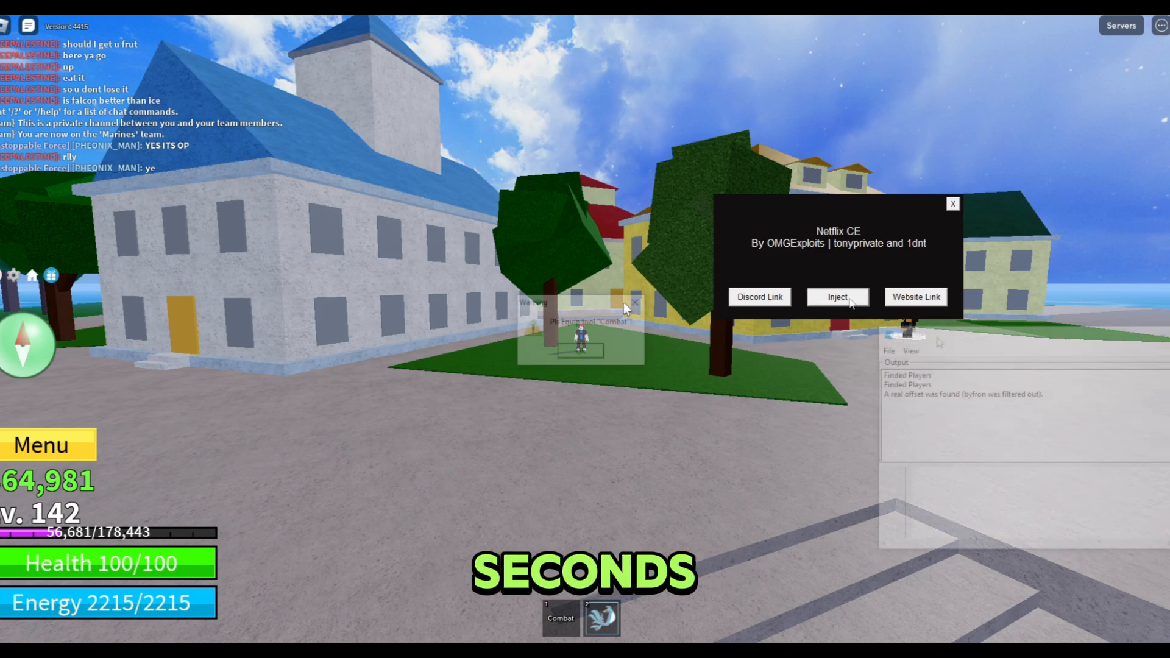
pyautogui.click(838, 297)
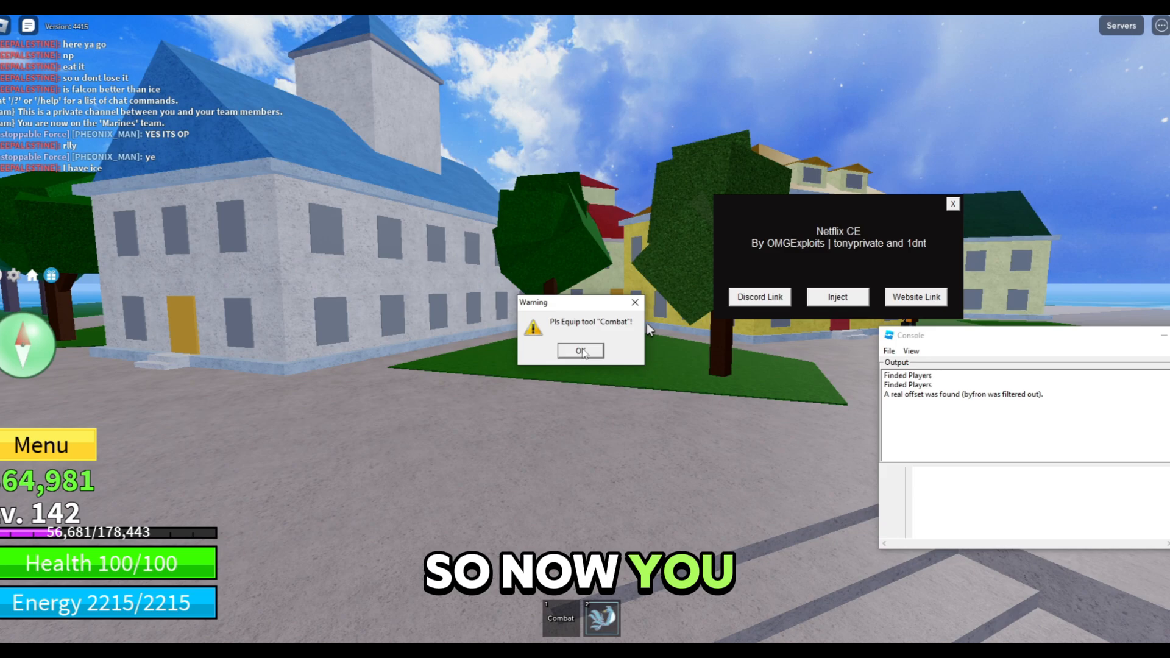
pyautogui.click(581, 351)
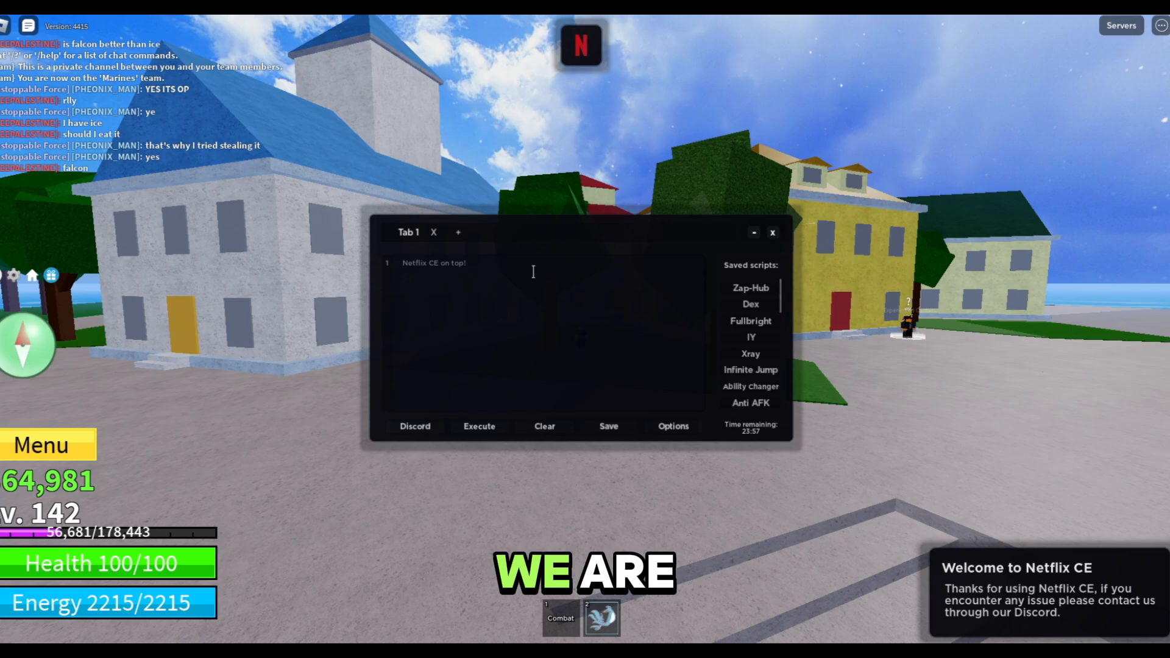
pyautogui.moveTo(753, 442)
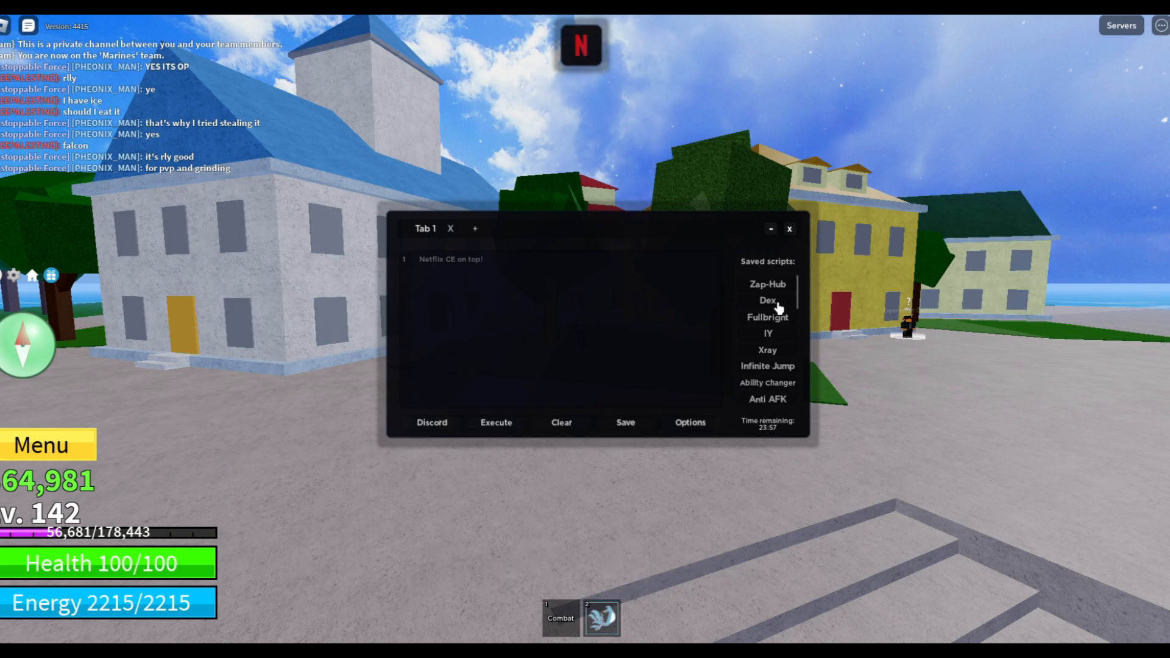
pyautogui.scroll(-3)
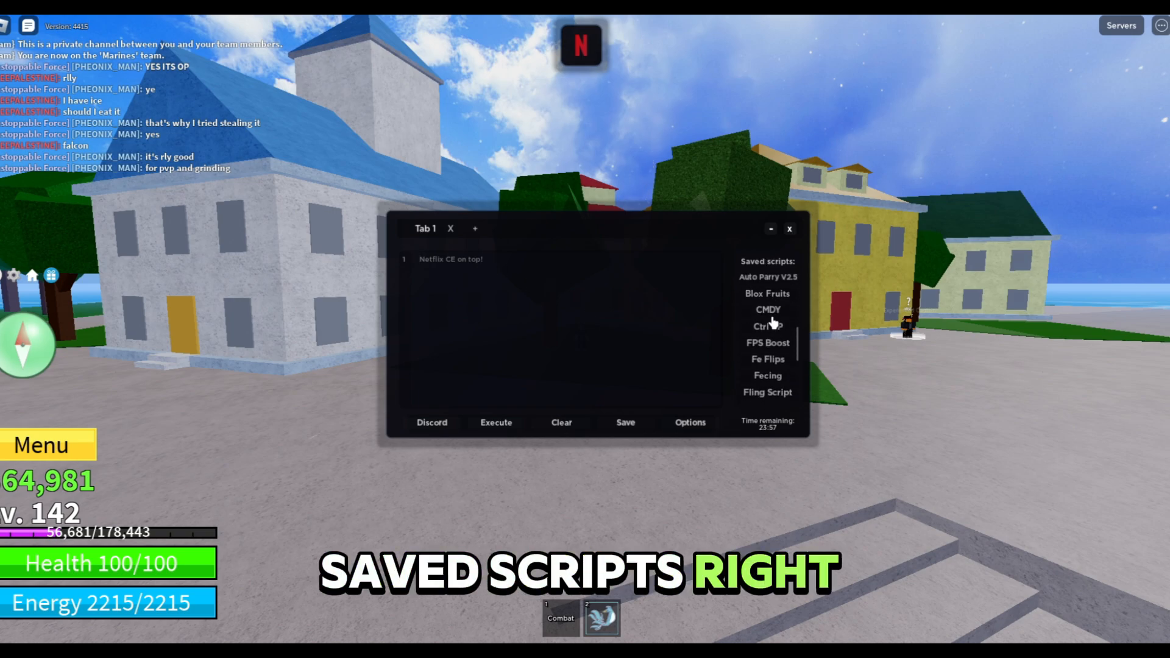
pyautogui.scroll(-3)
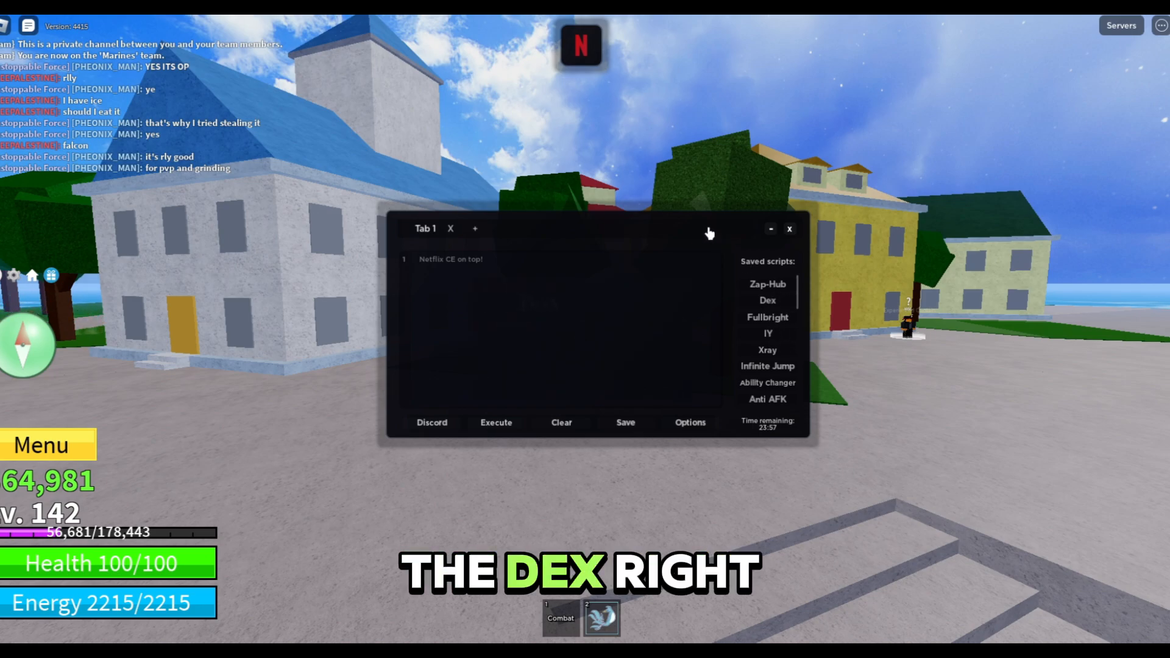
# Step: Execute the saved Dex script to open the game Explorer and properties panel
pyautogui.click(767, 300)
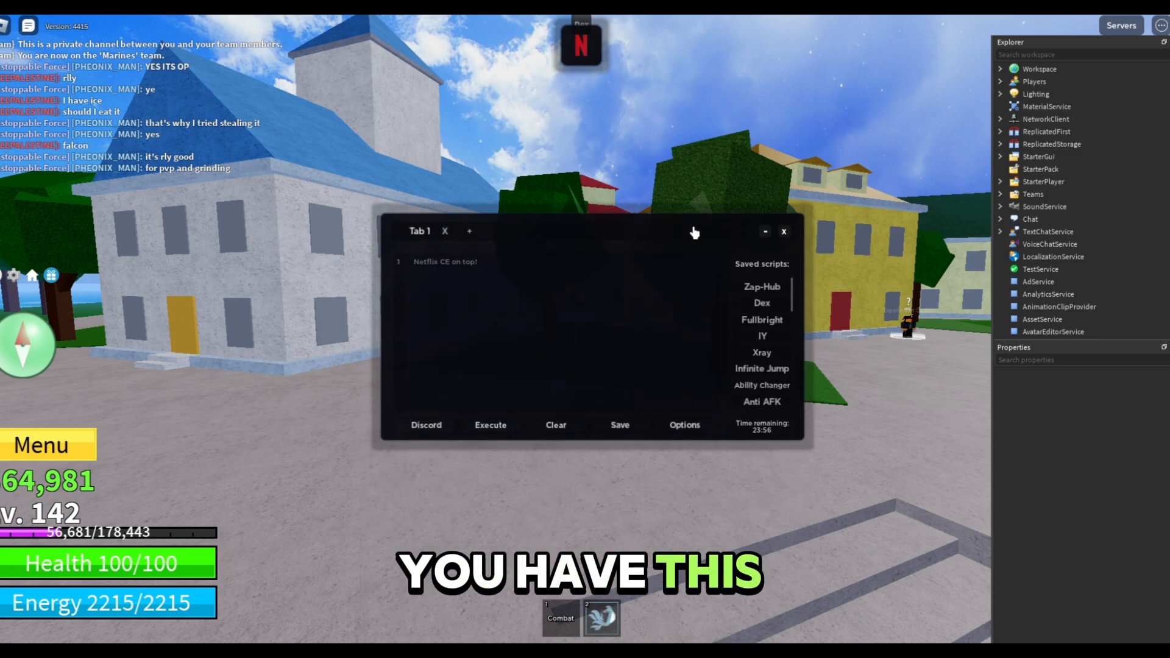
pyautogui.moveTo(1057, 207)
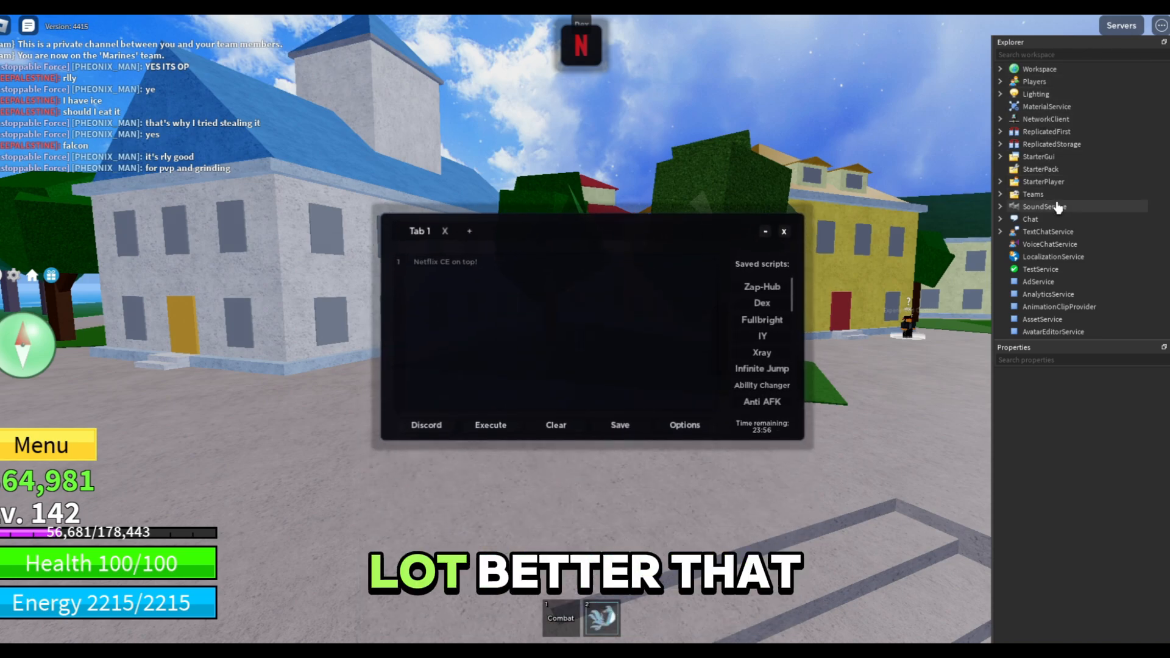
pyautogui.scroll(-3)
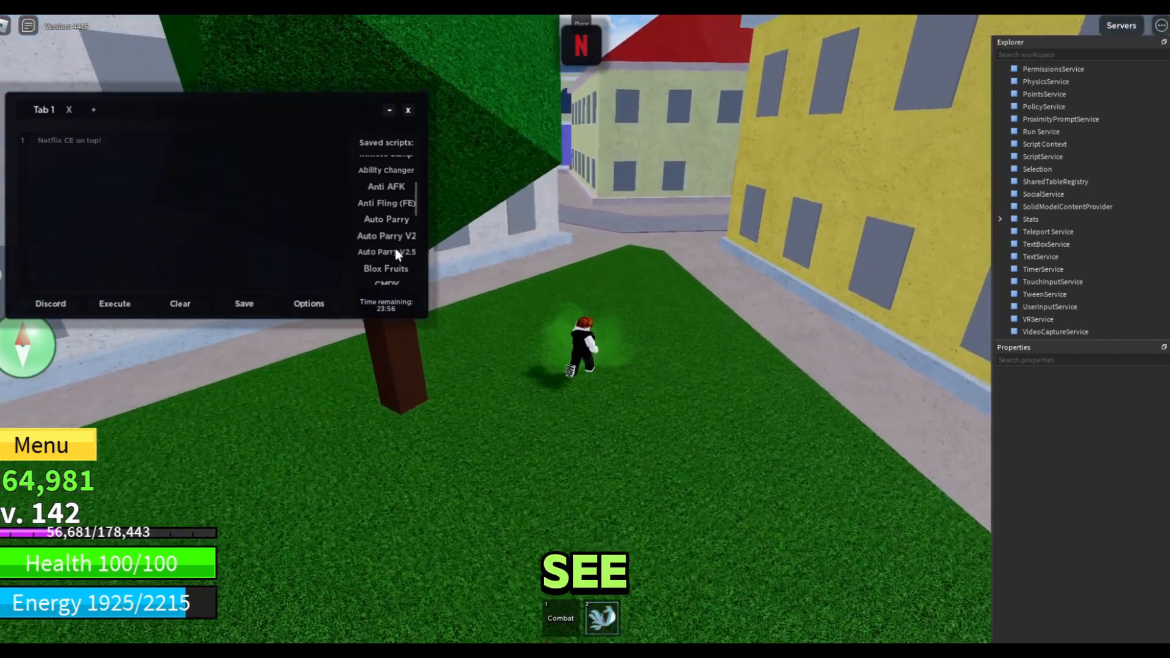
# Step: Run the saved Tool Movement and Universal Aimbot scripts from the Saved scripts list
pyautogui.scroll(-3)
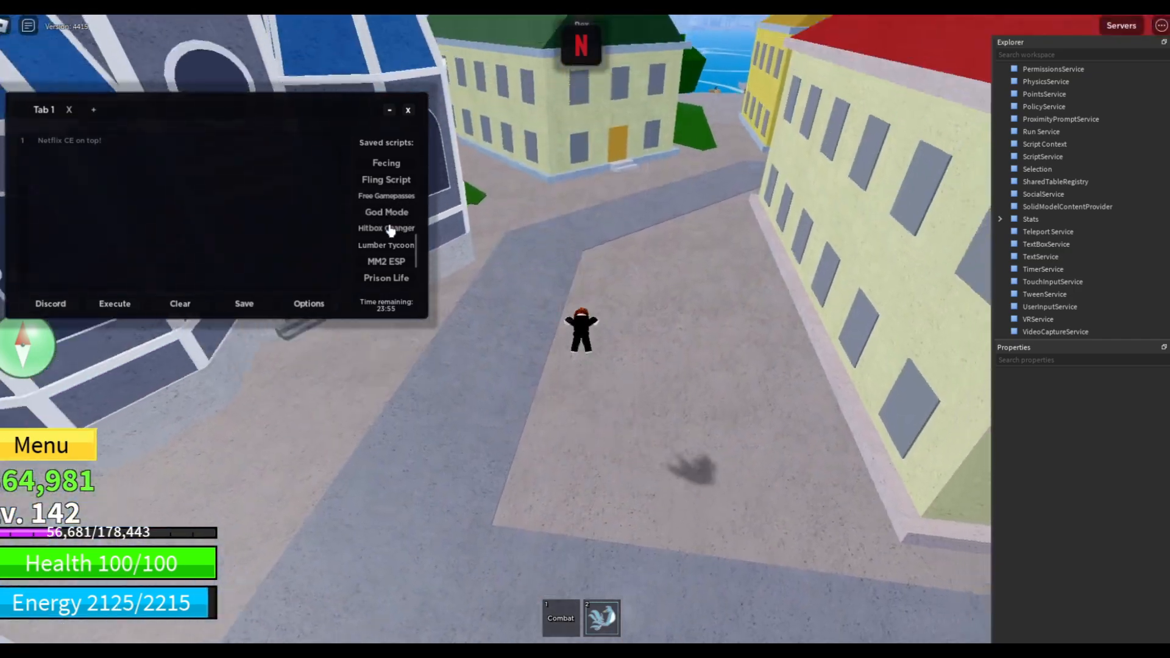
pyautogui.click(386, 227)
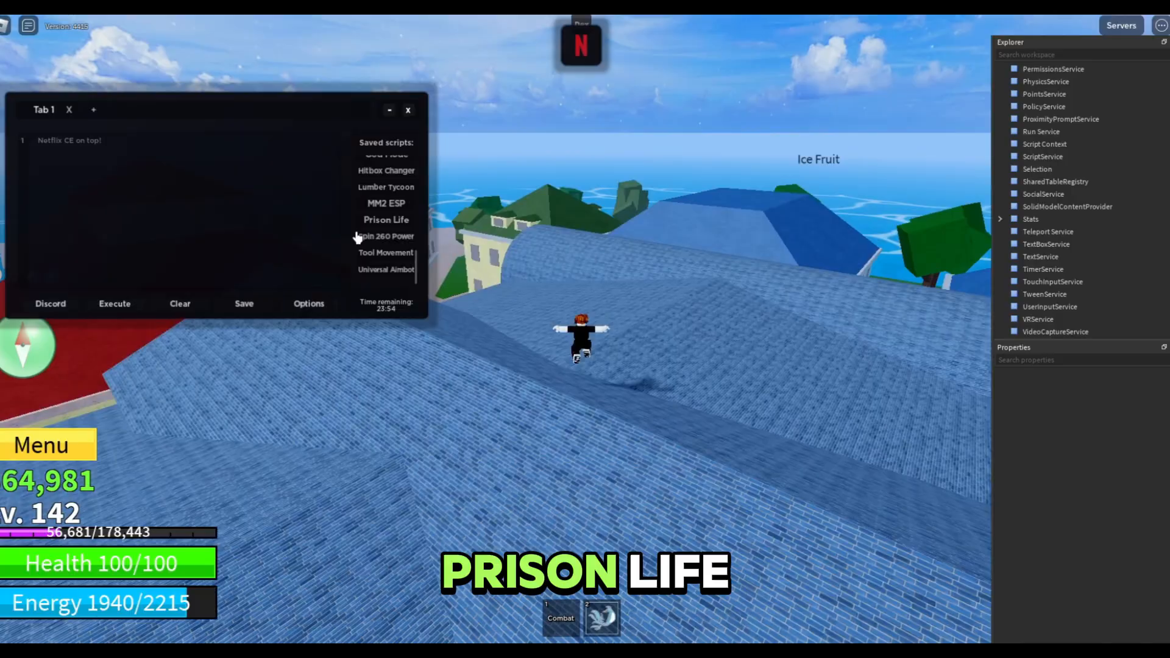
pyautogui.click(385, 236)
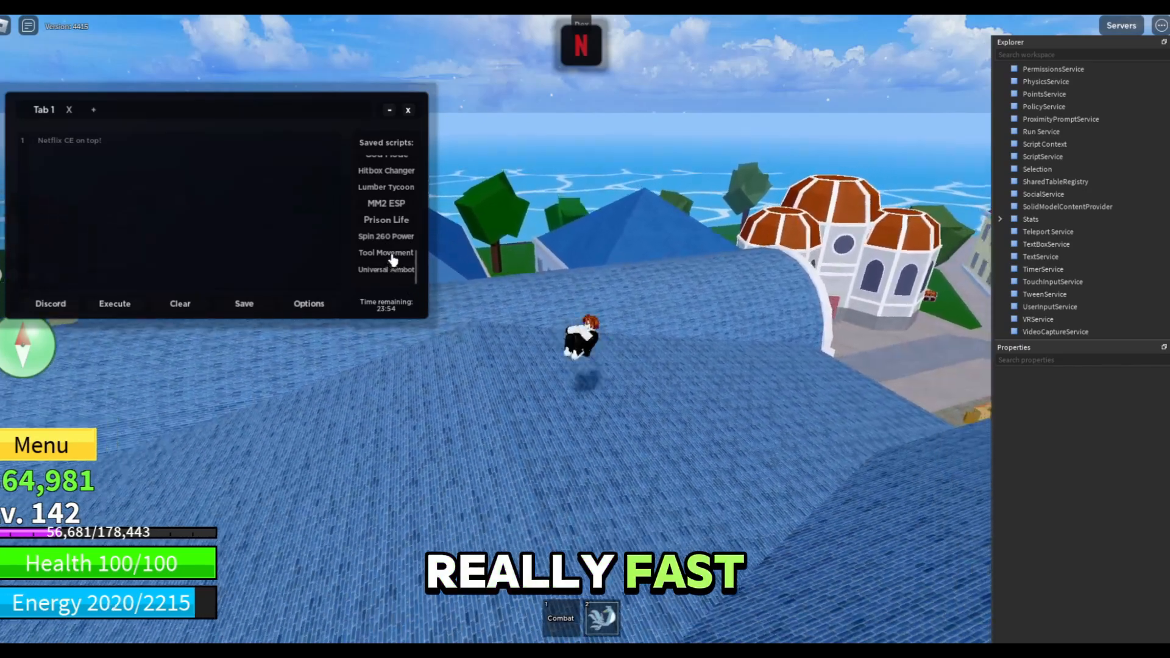
pyautogui.click(386, 252)
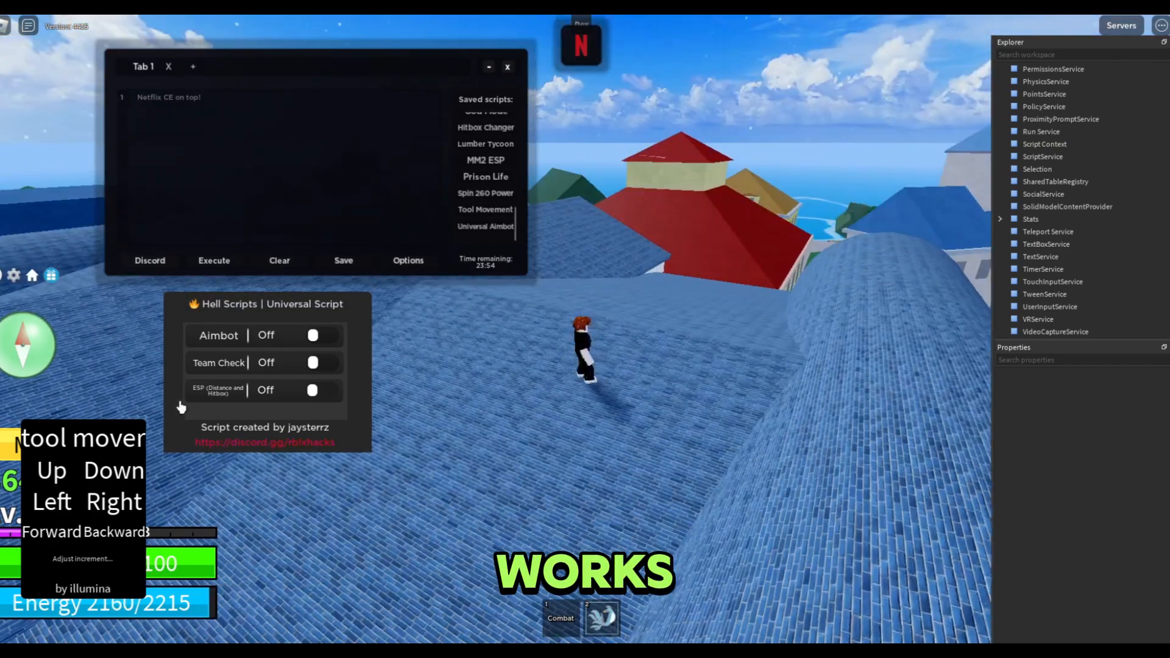
# Step: Enable the Hell Scripts ESP (Distance and Hitbox) and toggle Aimbot on
pyautogui.click(312, 390)
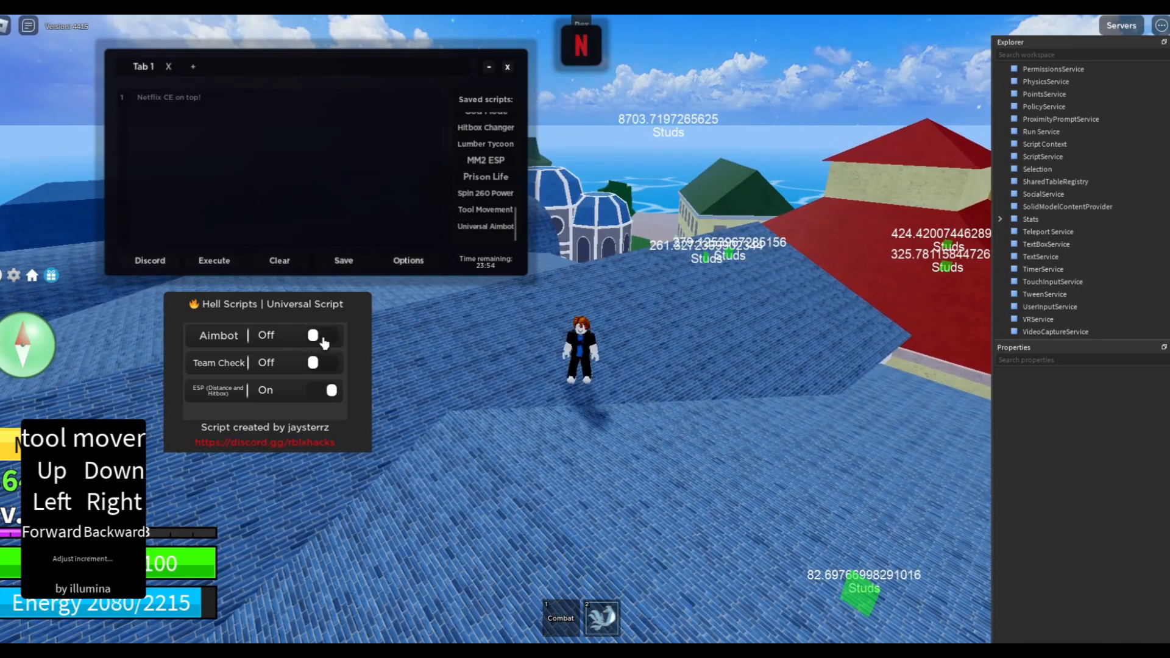
pyautogui.click(313, 335)
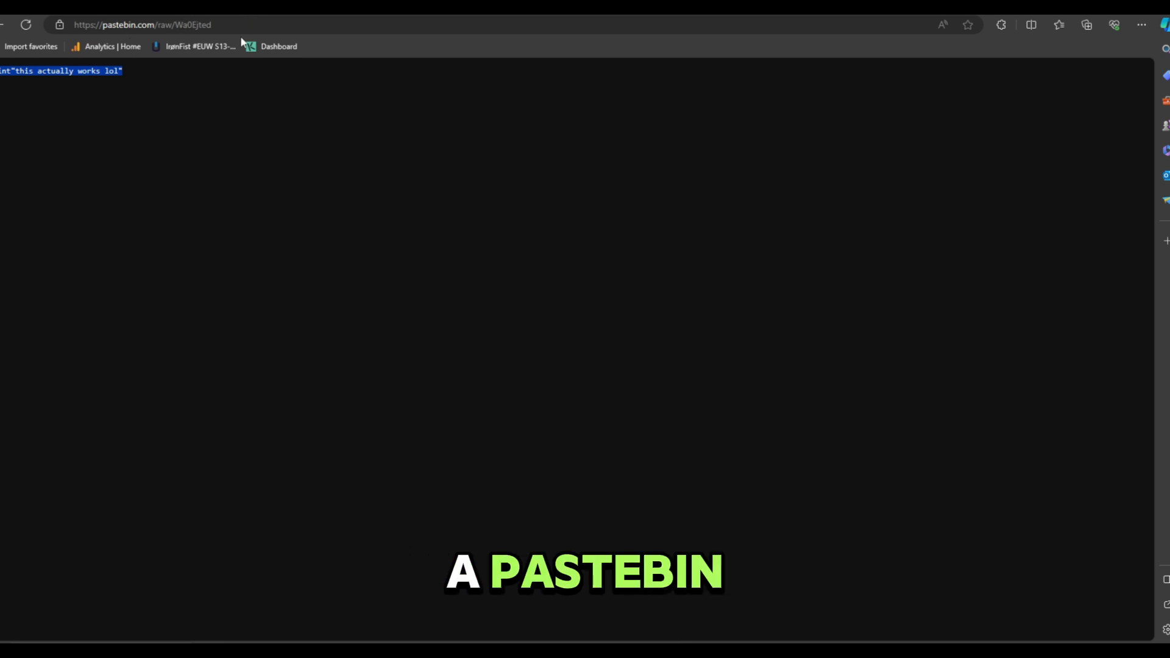
# Step: Copy the one-line print script from the raw Pastebin paste
pyautogui.rightClick(60, 71)
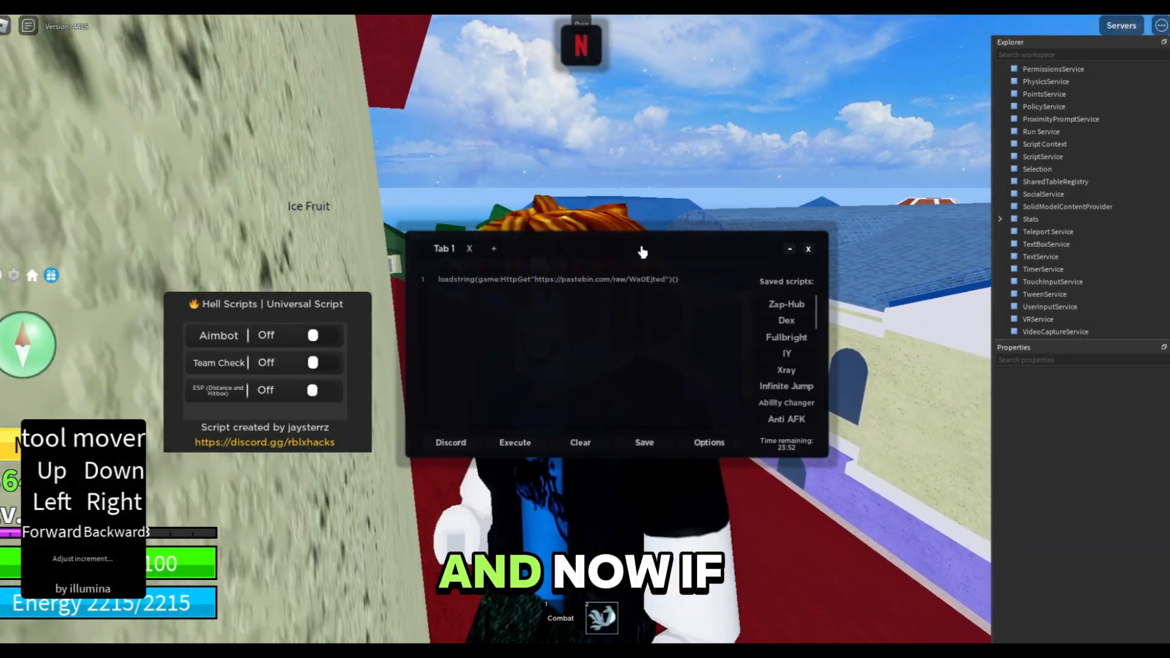
pyautogui.press('f9')
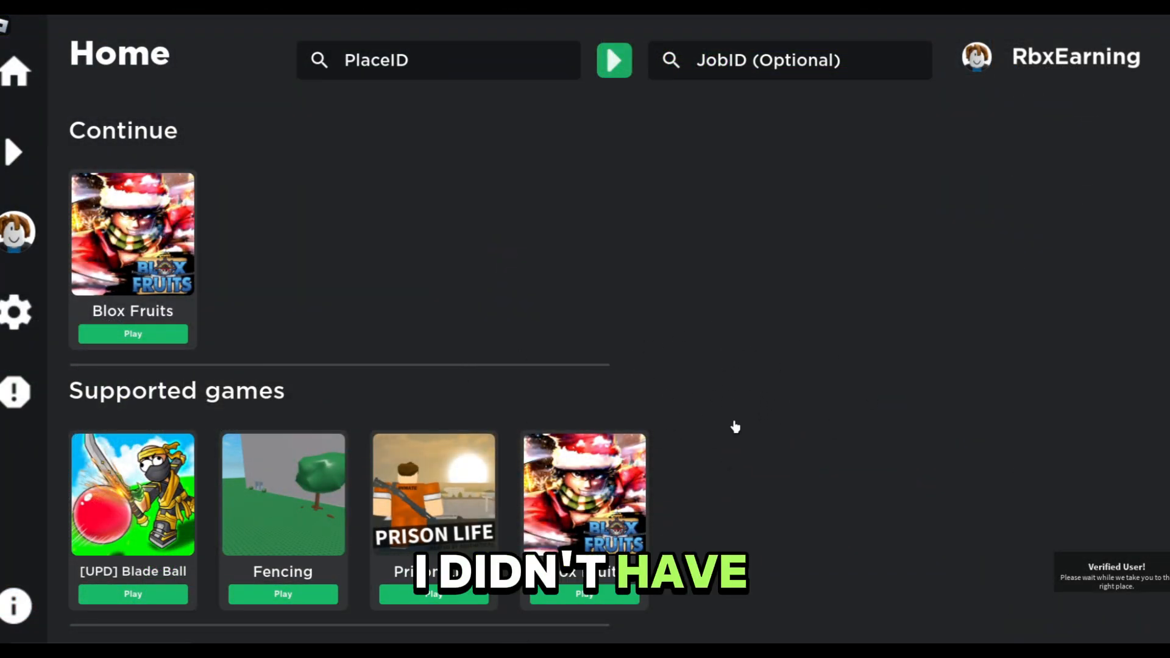
pyautogui.moveTo(438, 351)
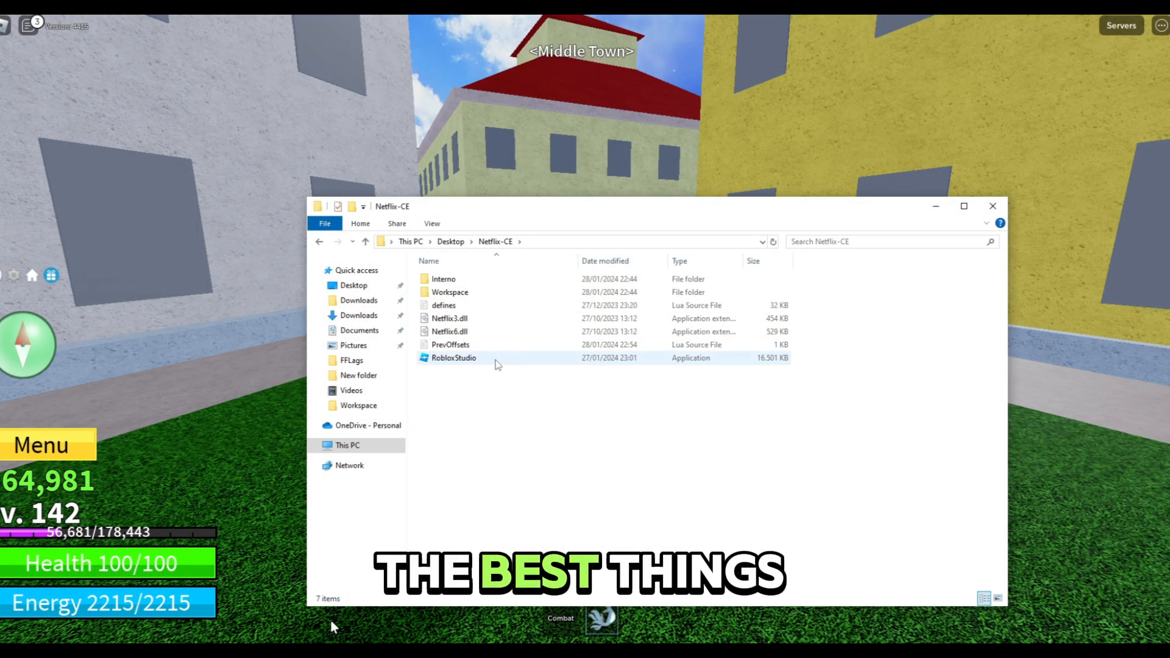
# Step: Launch RobloxStudio from the Netflix-CE folder, inject, and dismiss the Combat warning
pyautogui.click(450, 344)
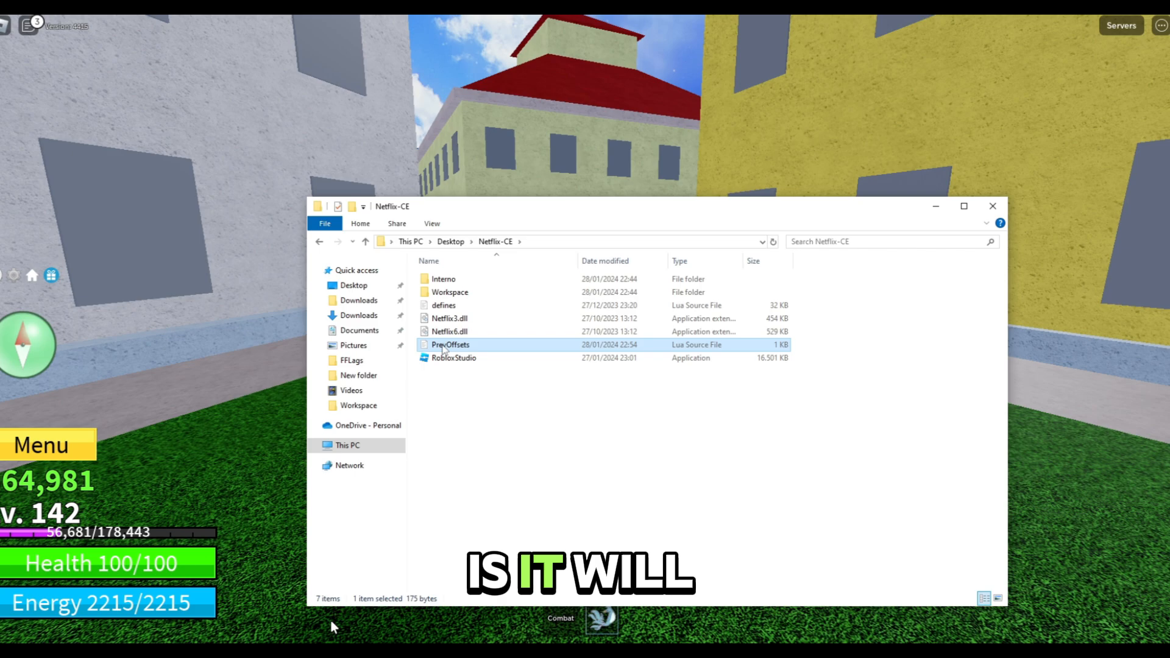
pyautogui.moveTo(459, 352)
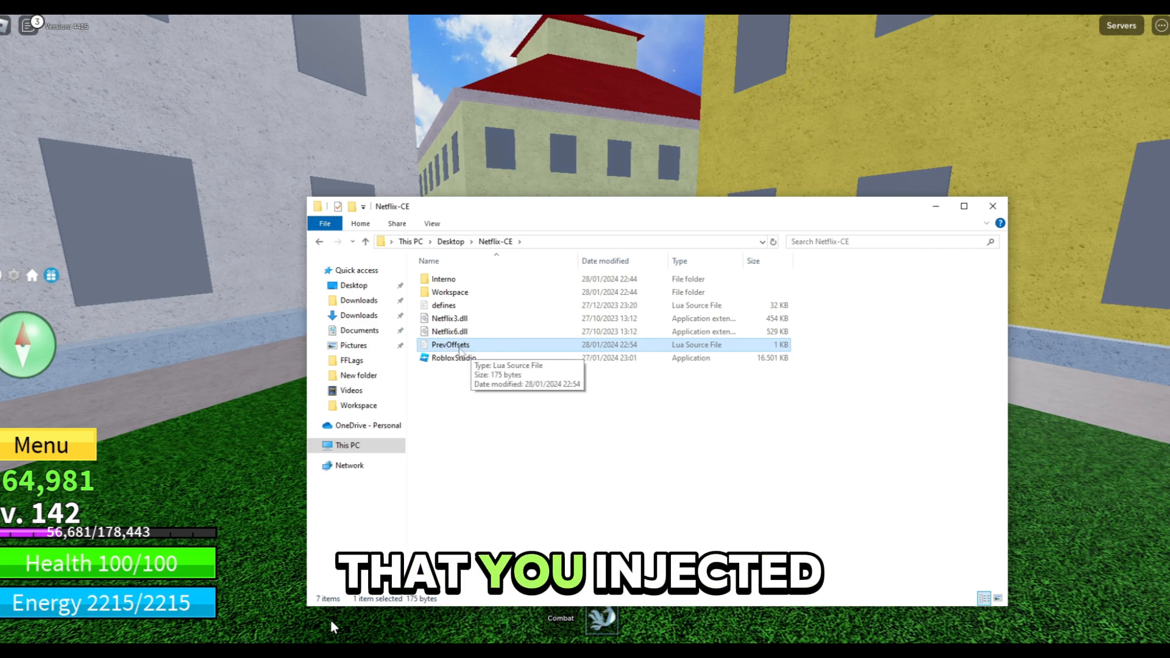
pyautogui.click(453, 358)
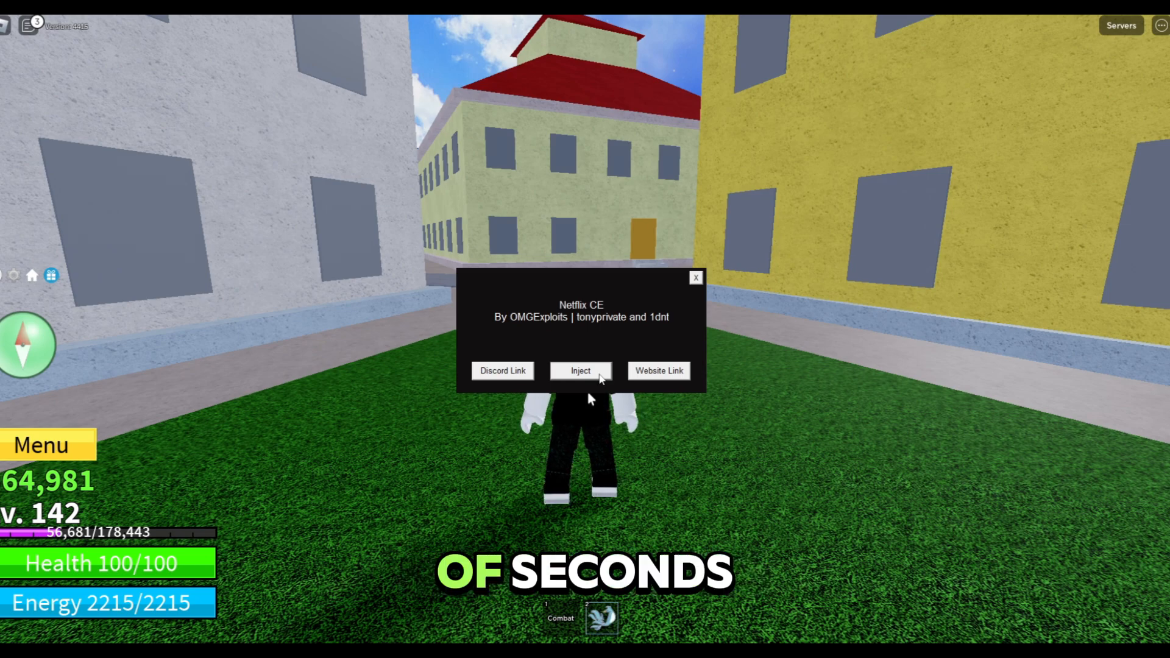
pyautogui.click(580, 372)
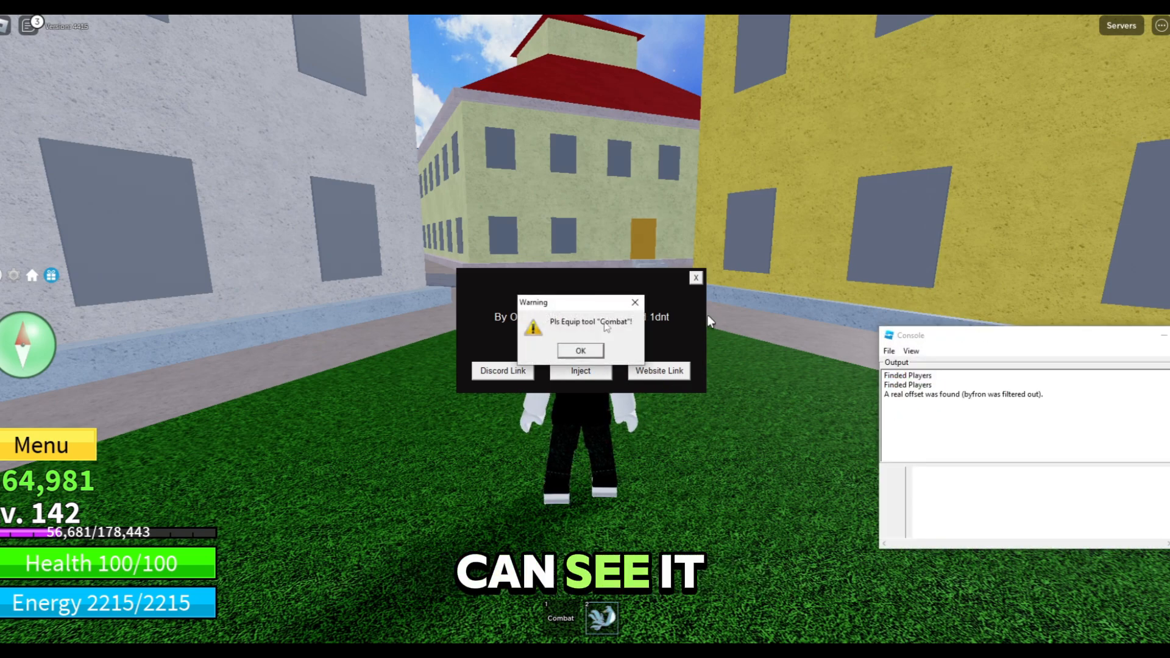
pyautogui.click(578, 351)
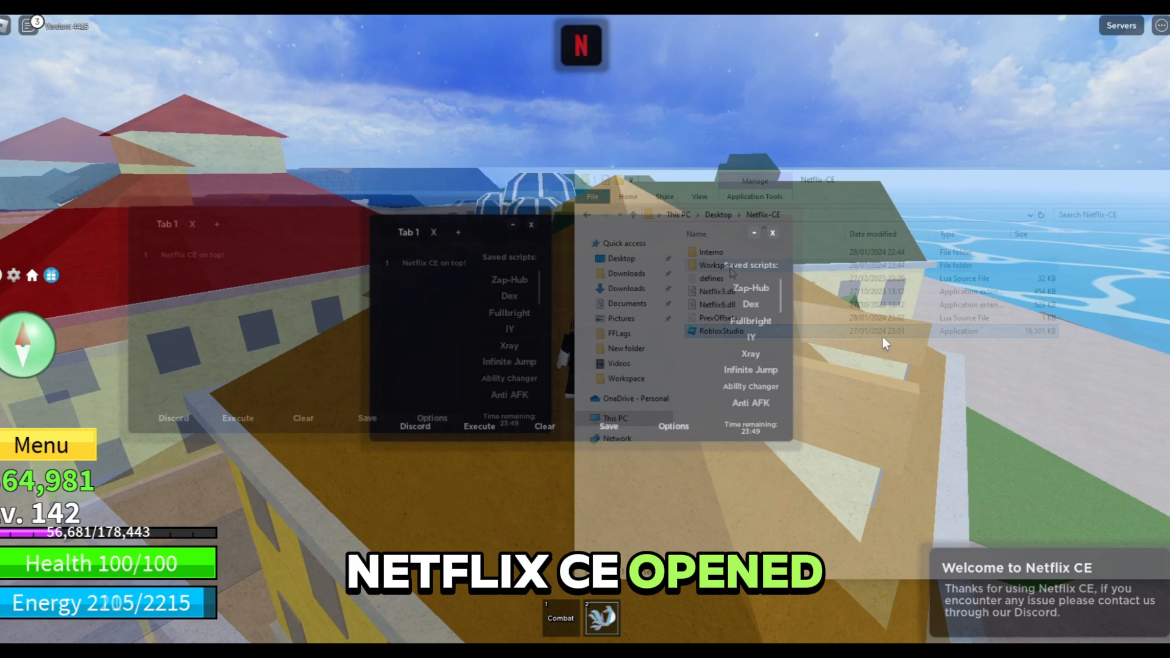
# Step: Create a 'script' text file in Workspace containing print"working readfile"
pyautogui.click(625, 378)
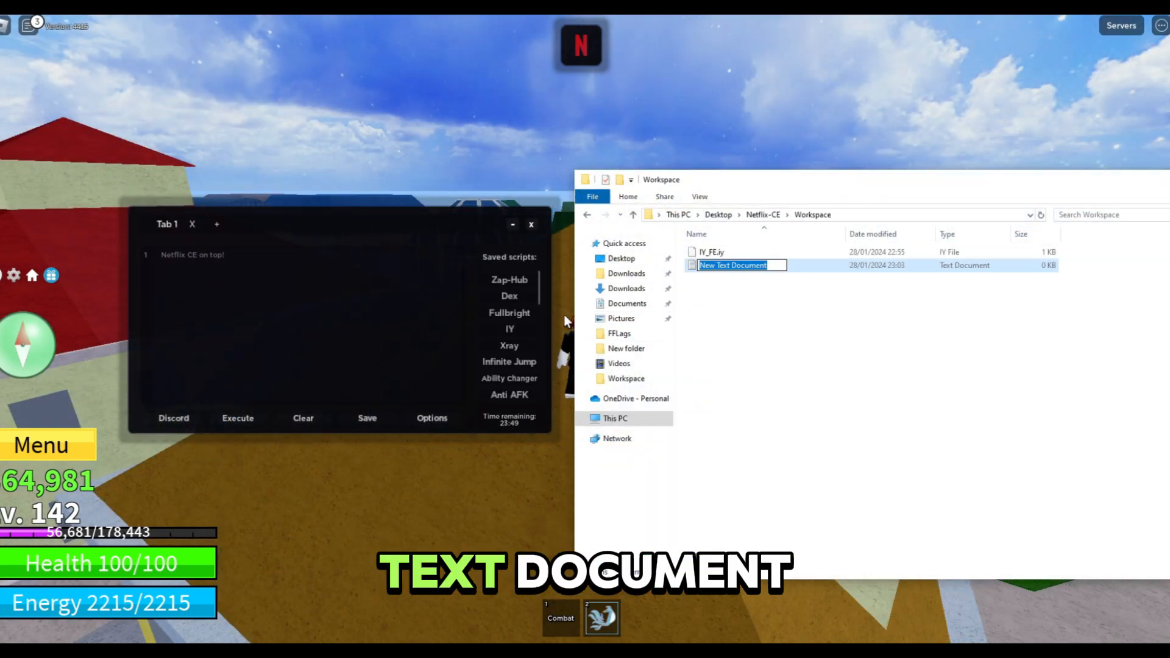
pyautogui.write('script')
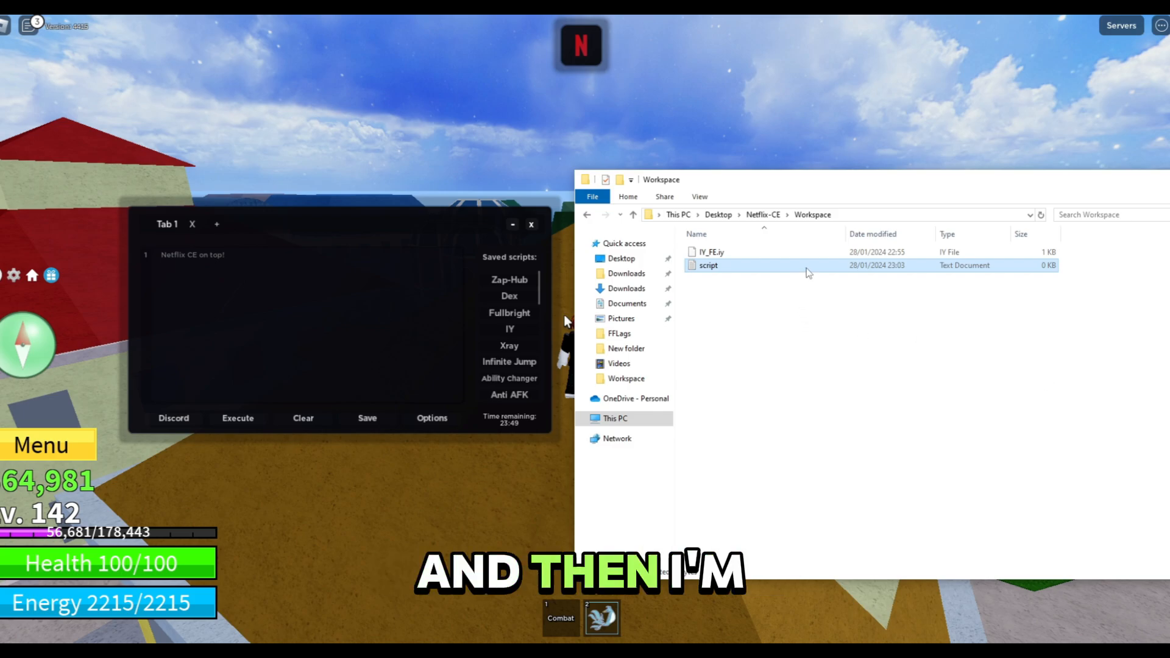
pyautogui.doubleClick(708, 265)
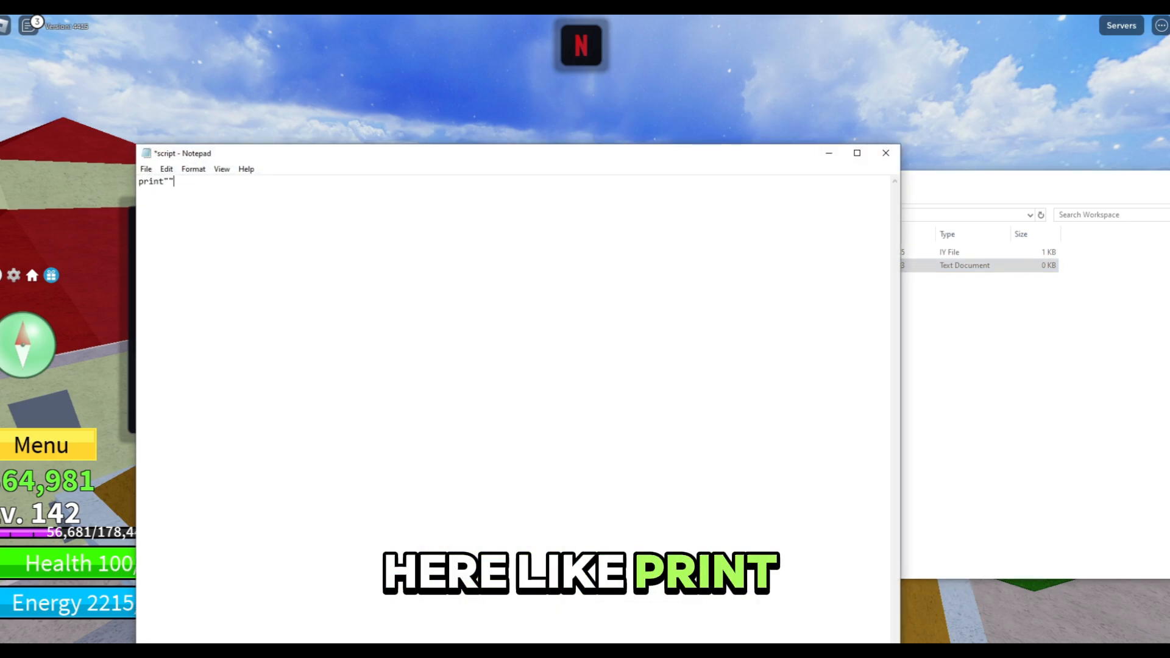
pyautogui.write('working')
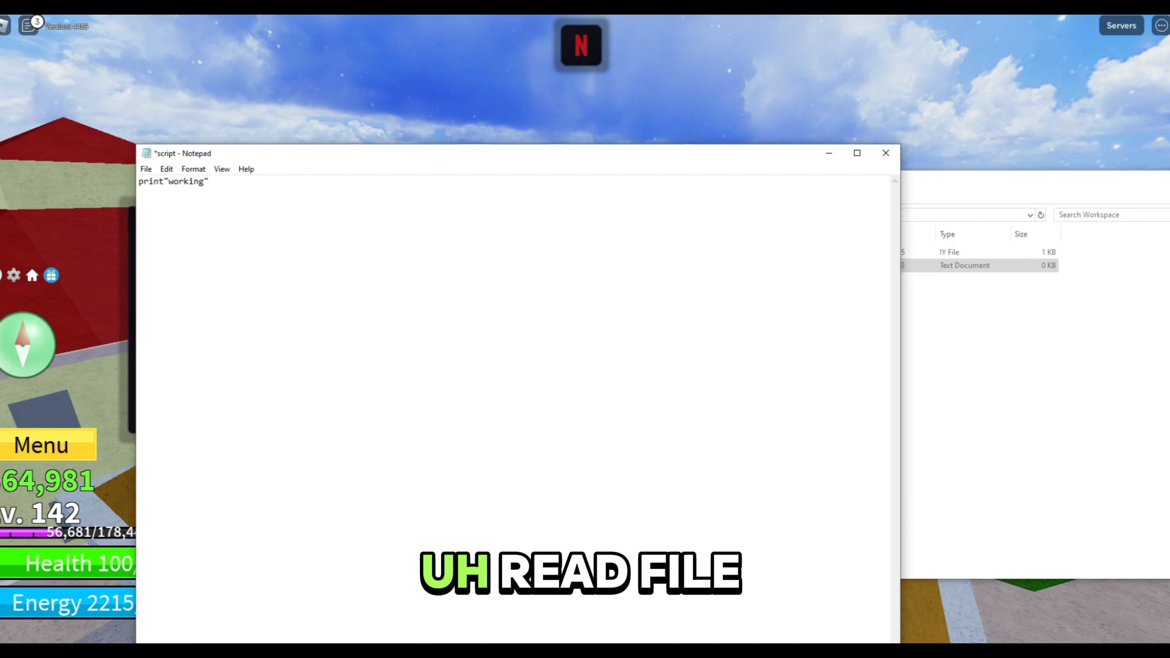
pyautogui.write('readfile')
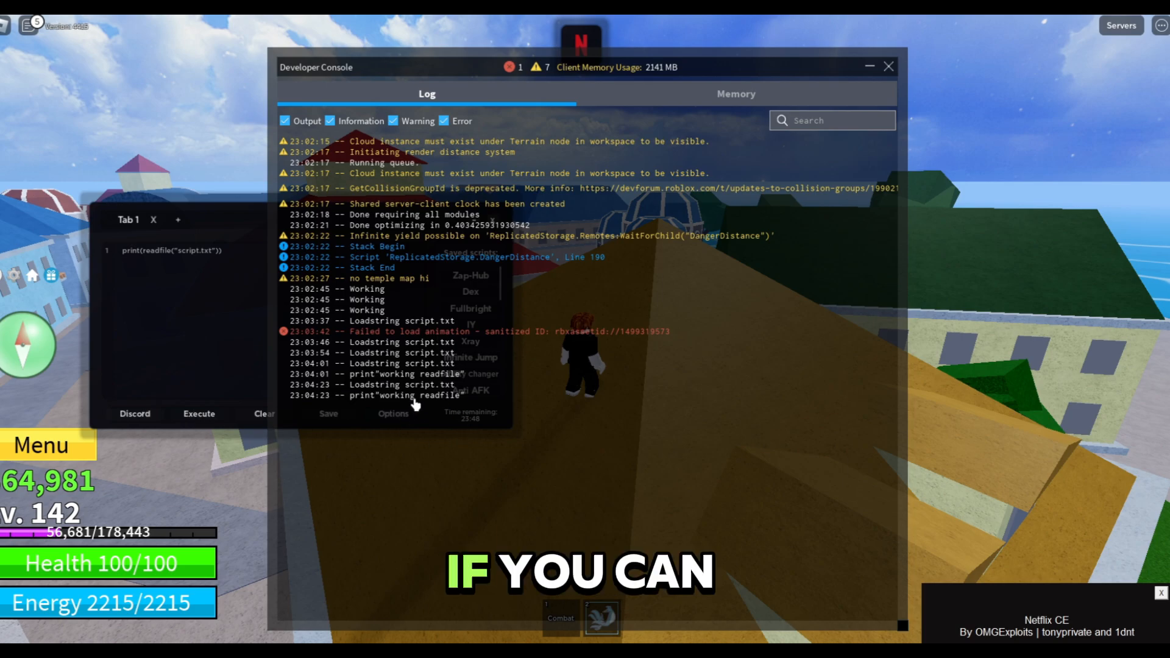
pyautogui.moveTo(392, 404)
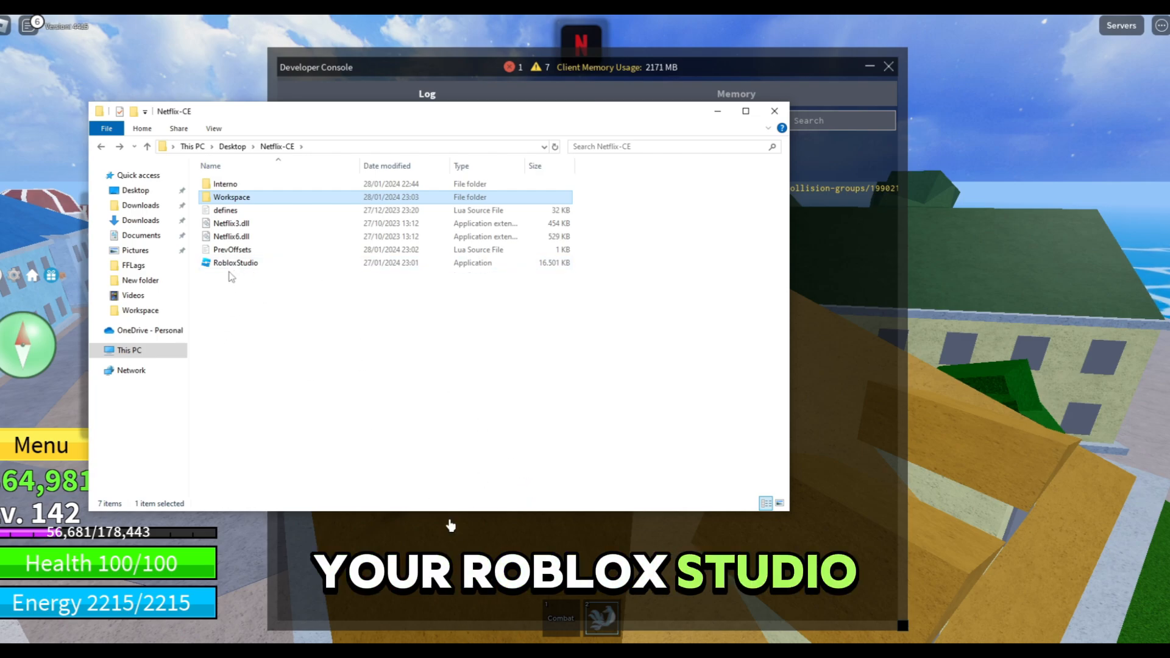
# Step: Relaunch the injector after setting the editor to loadstring(readfile("script.txt"))()
pyautogui.click(235, 262)
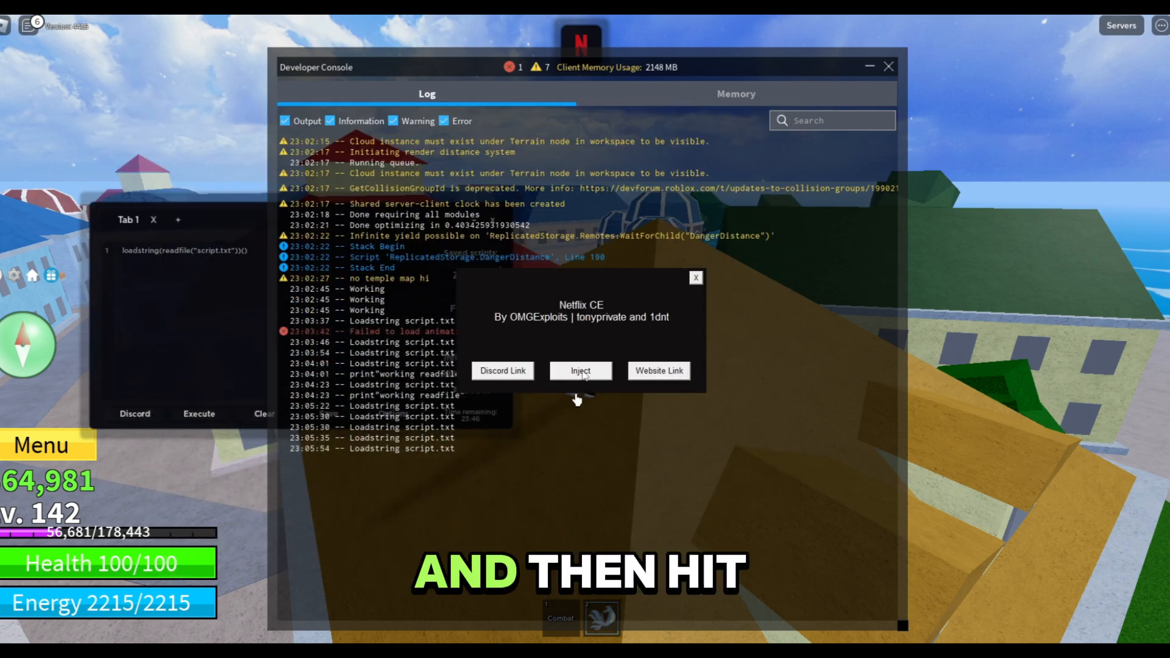
# Step: Re-inject, confirm, and execute the script.txt loadstring to log 'working readfile'
pyautogui.click(581, 371)
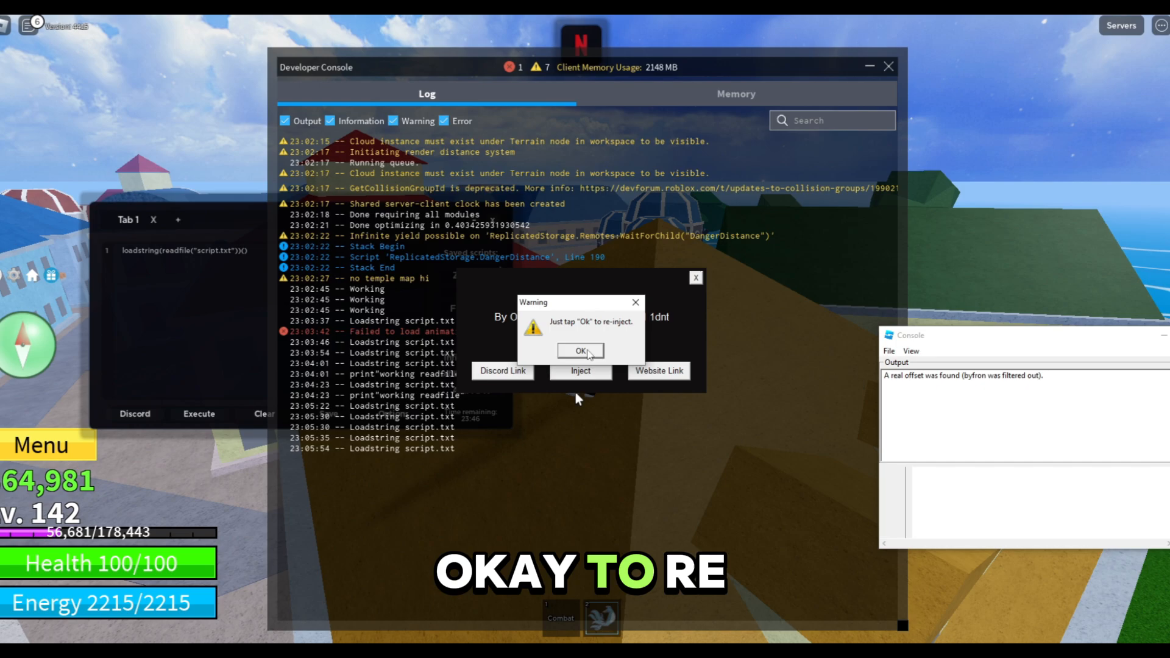
pyautogui.click(581, 351)
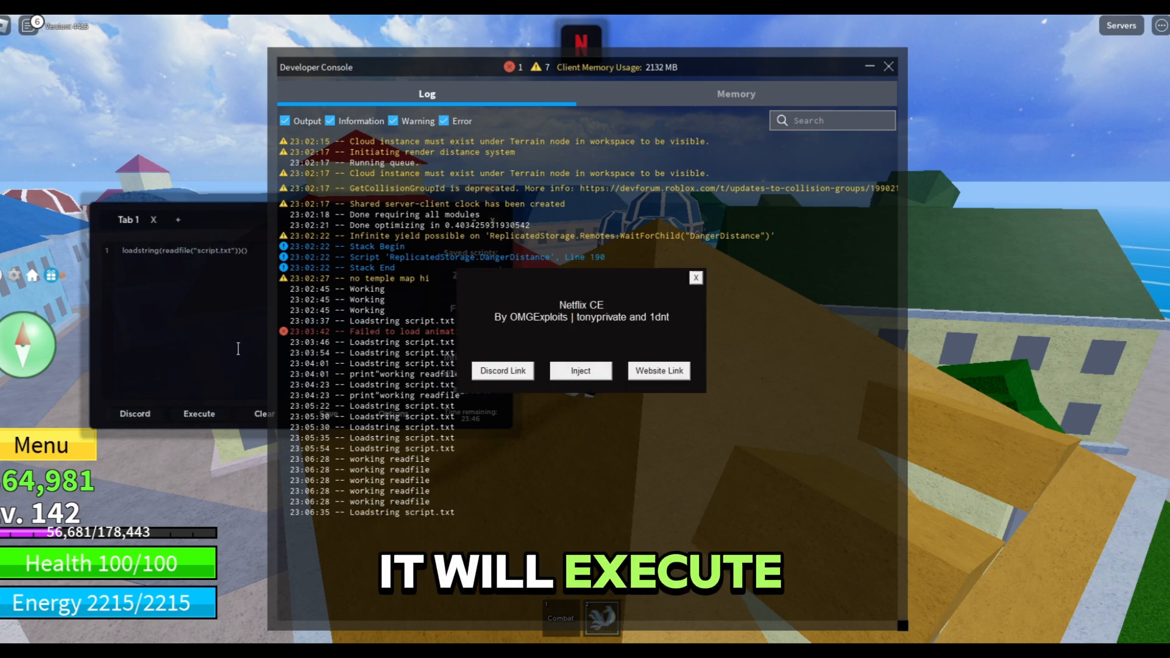
pyautogui.click(581, 371)
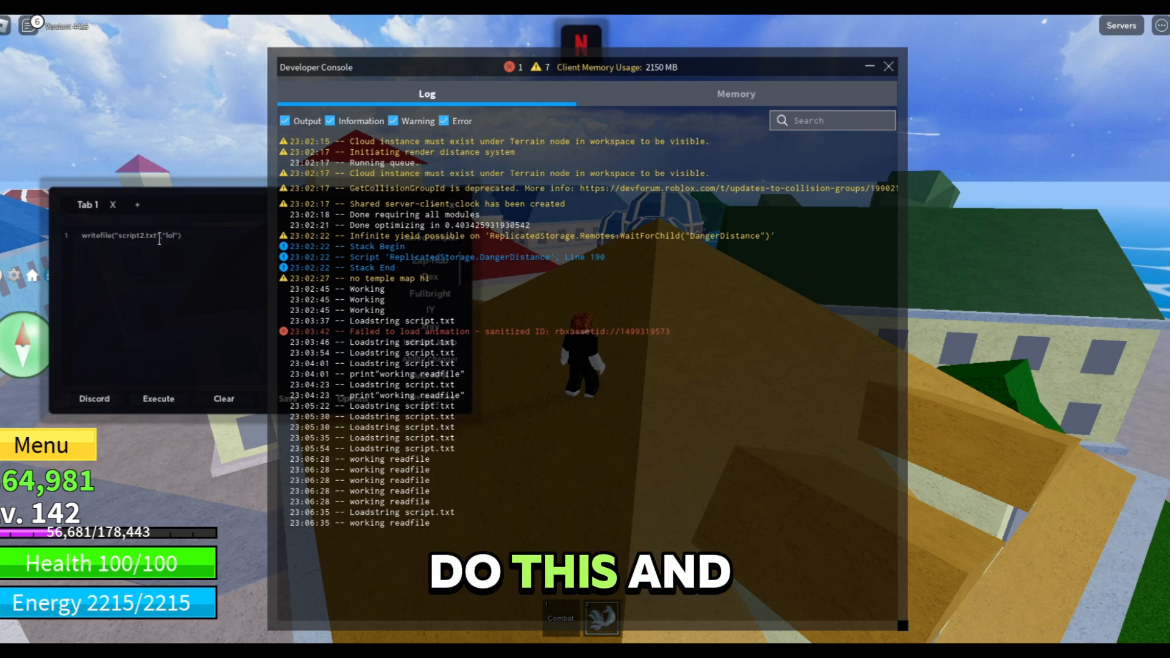
# Step: Open script2 from the Workspace folder to confirm it contains 'lol'
pyautogui.doubleClick(123, 236)
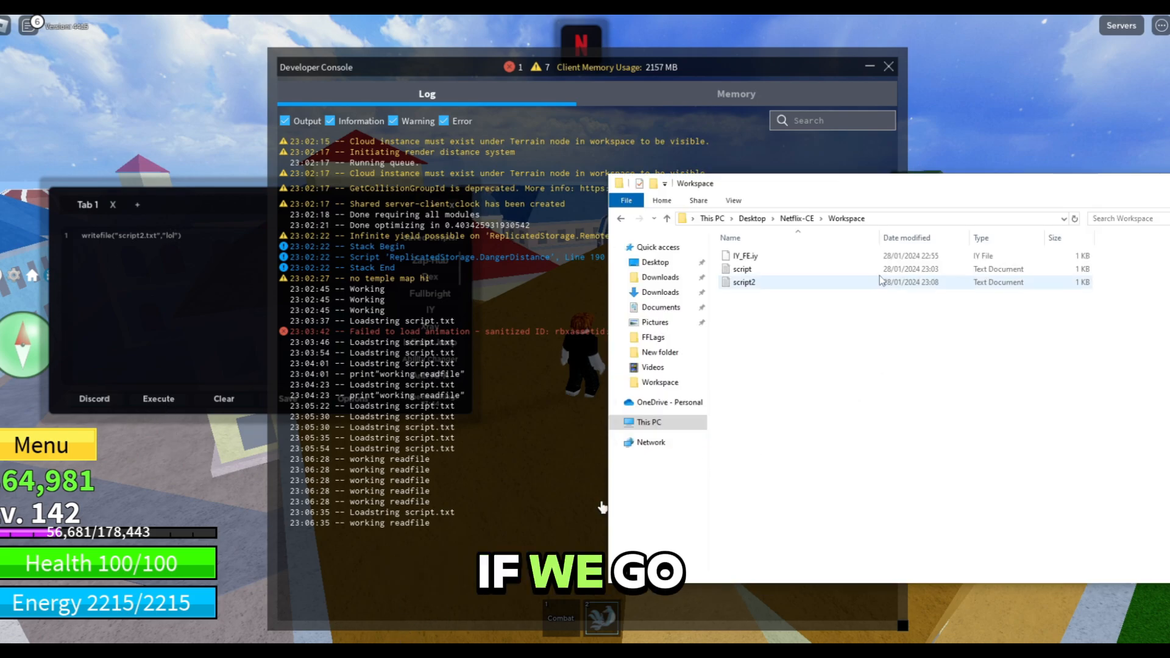
pyautogui.doubleClick(743, 282)
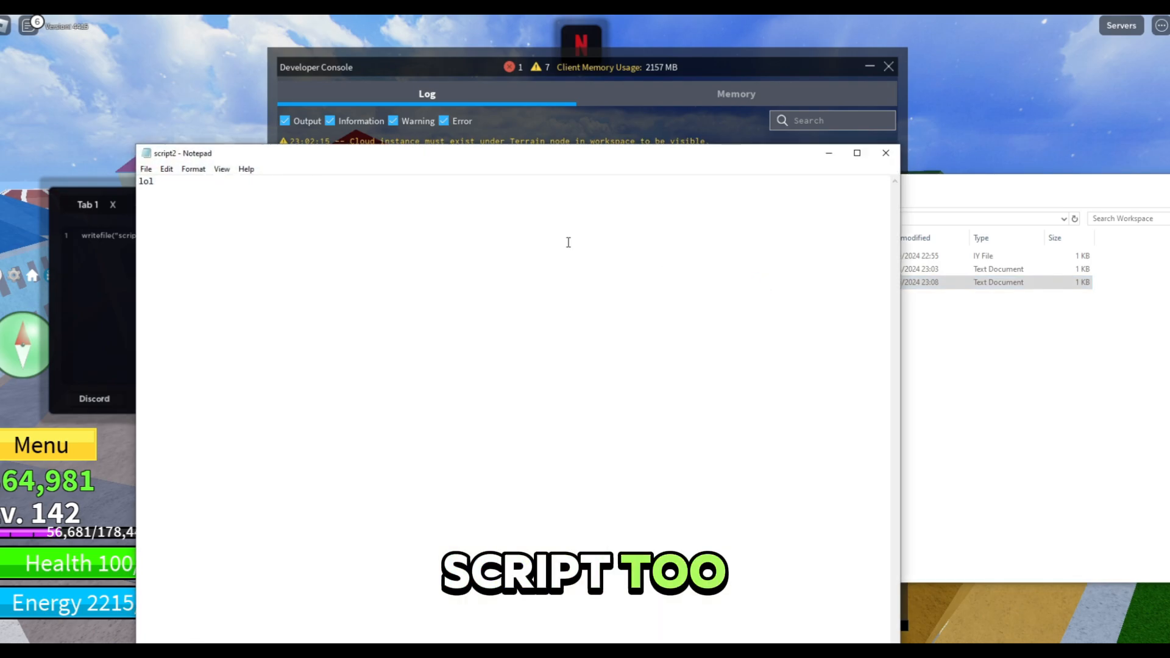